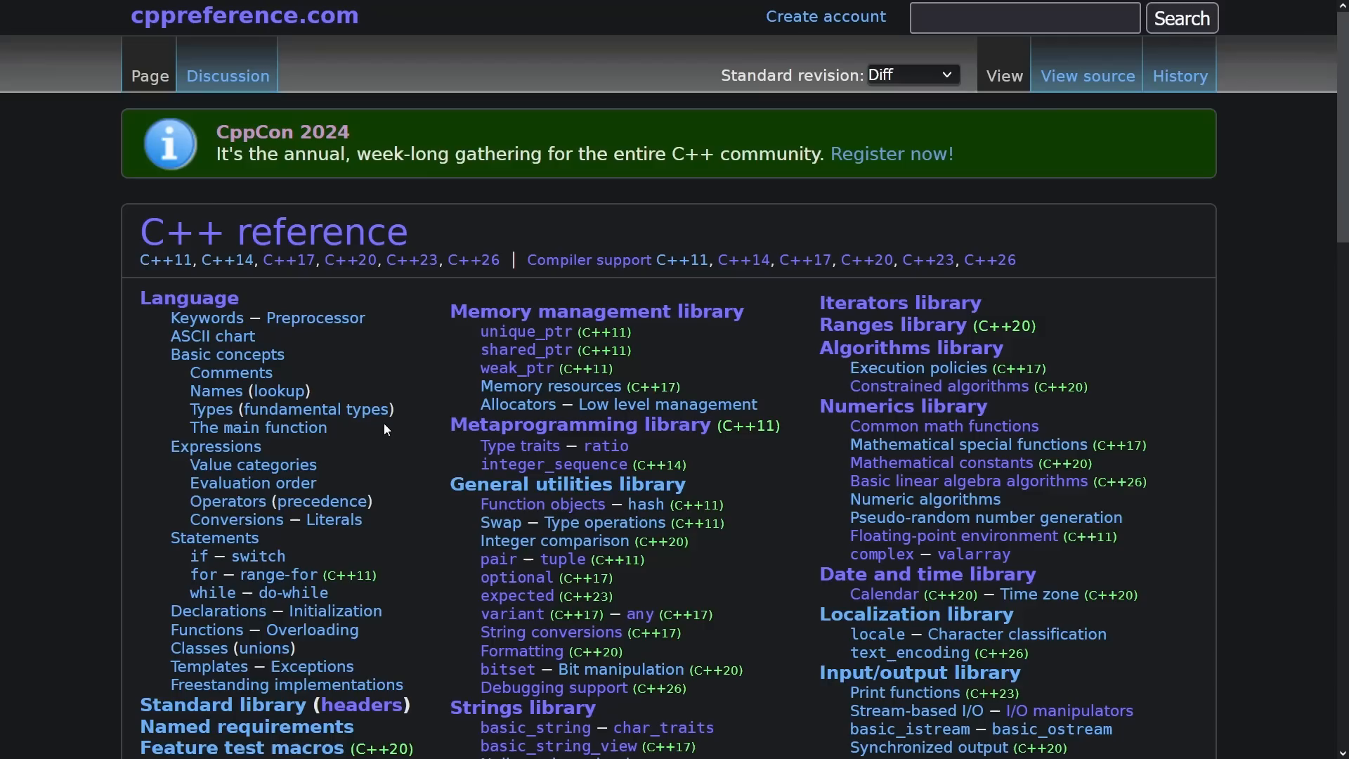
Scroll the <functional> header page to the Arithmetic operations table of function objects.
scroll(down, 3)
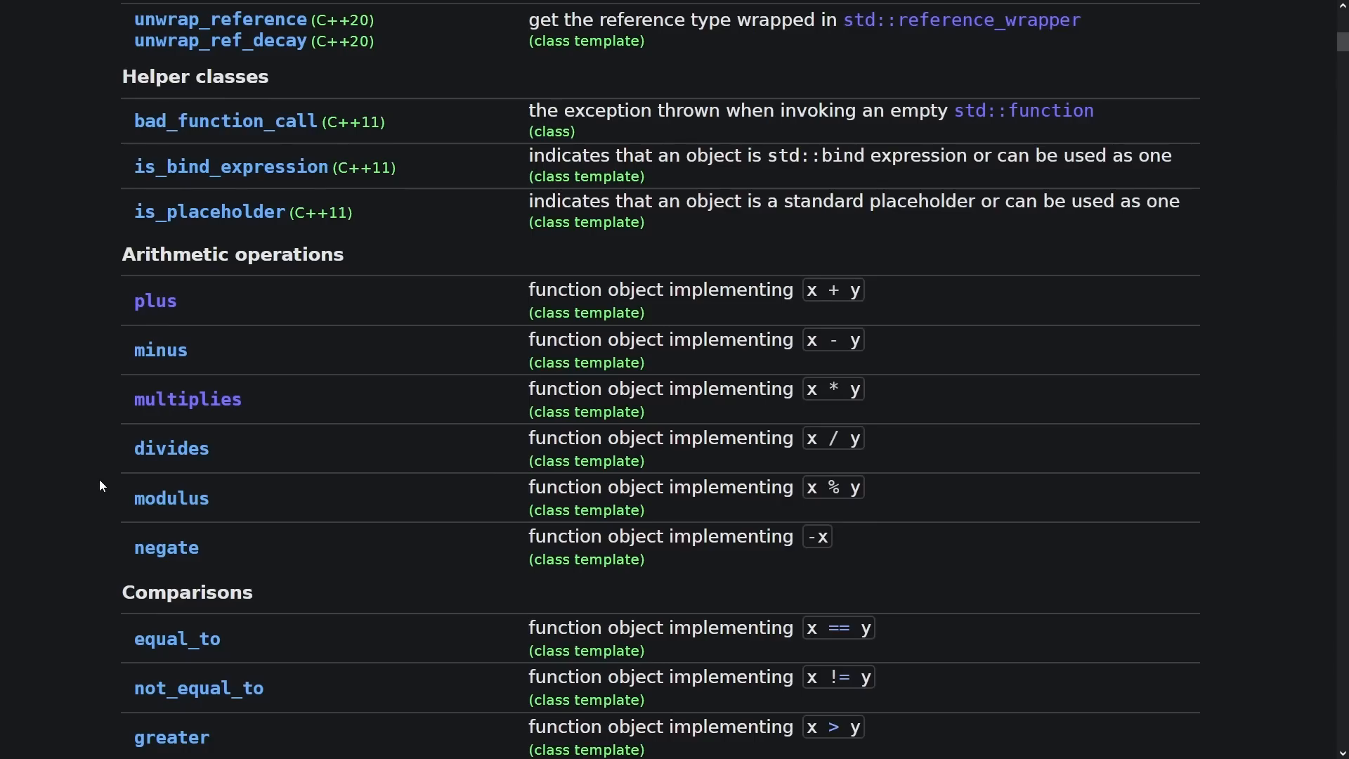
scroll(up, 3)
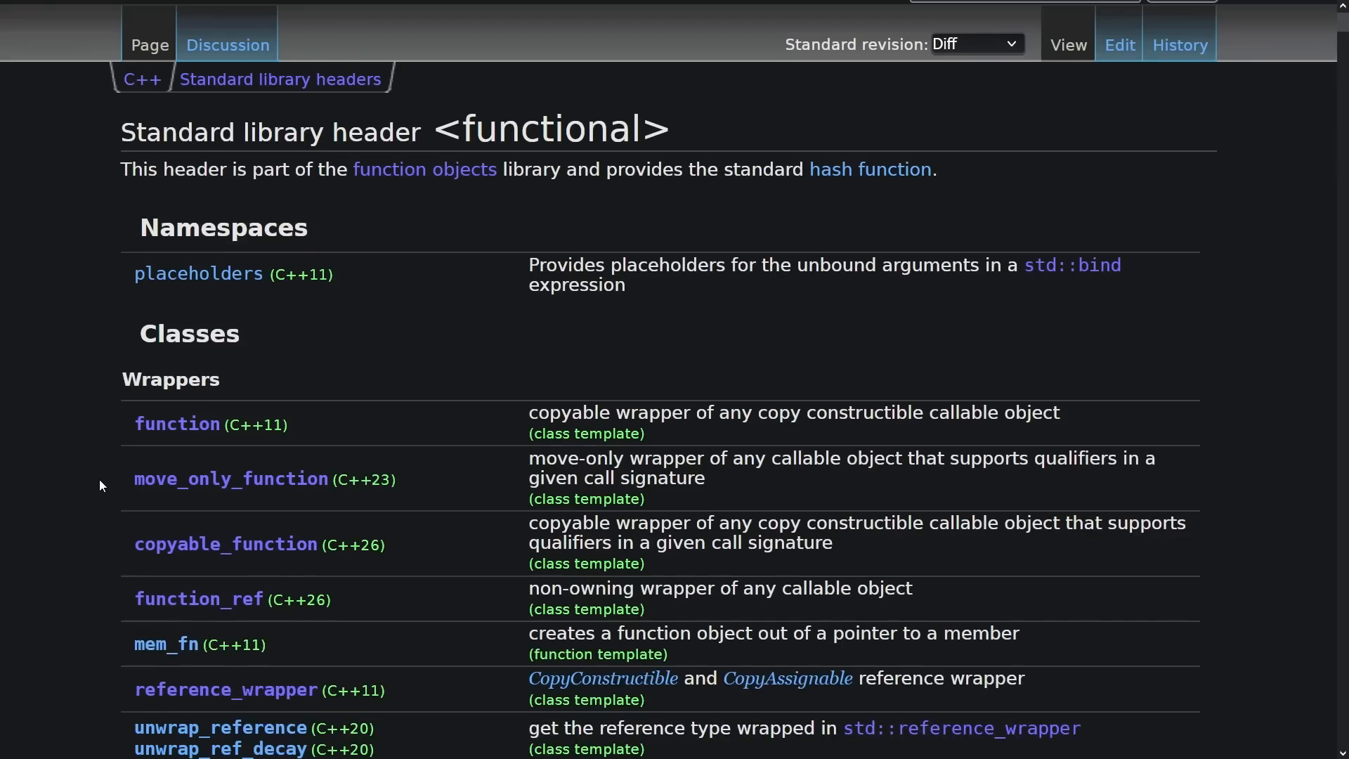
scroll(down, 3)
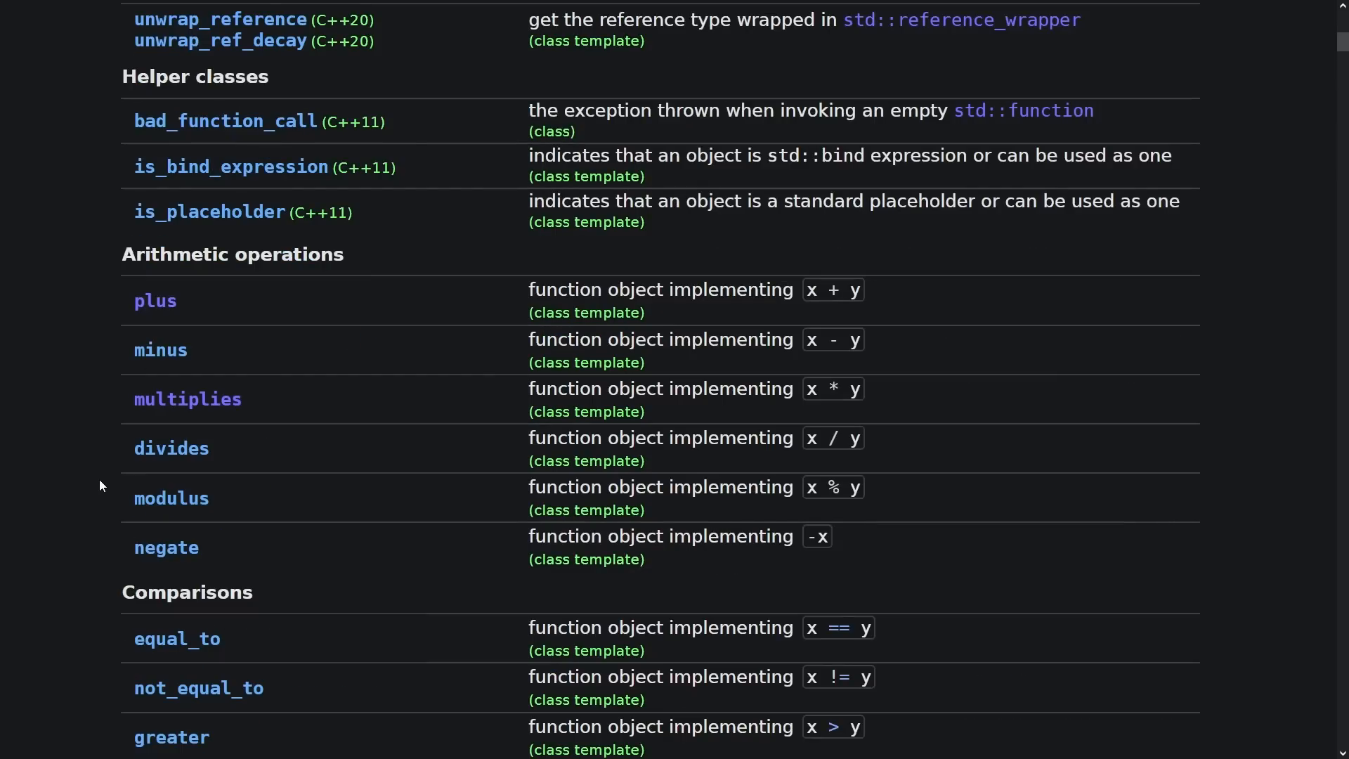
mouse_move(156, 317)
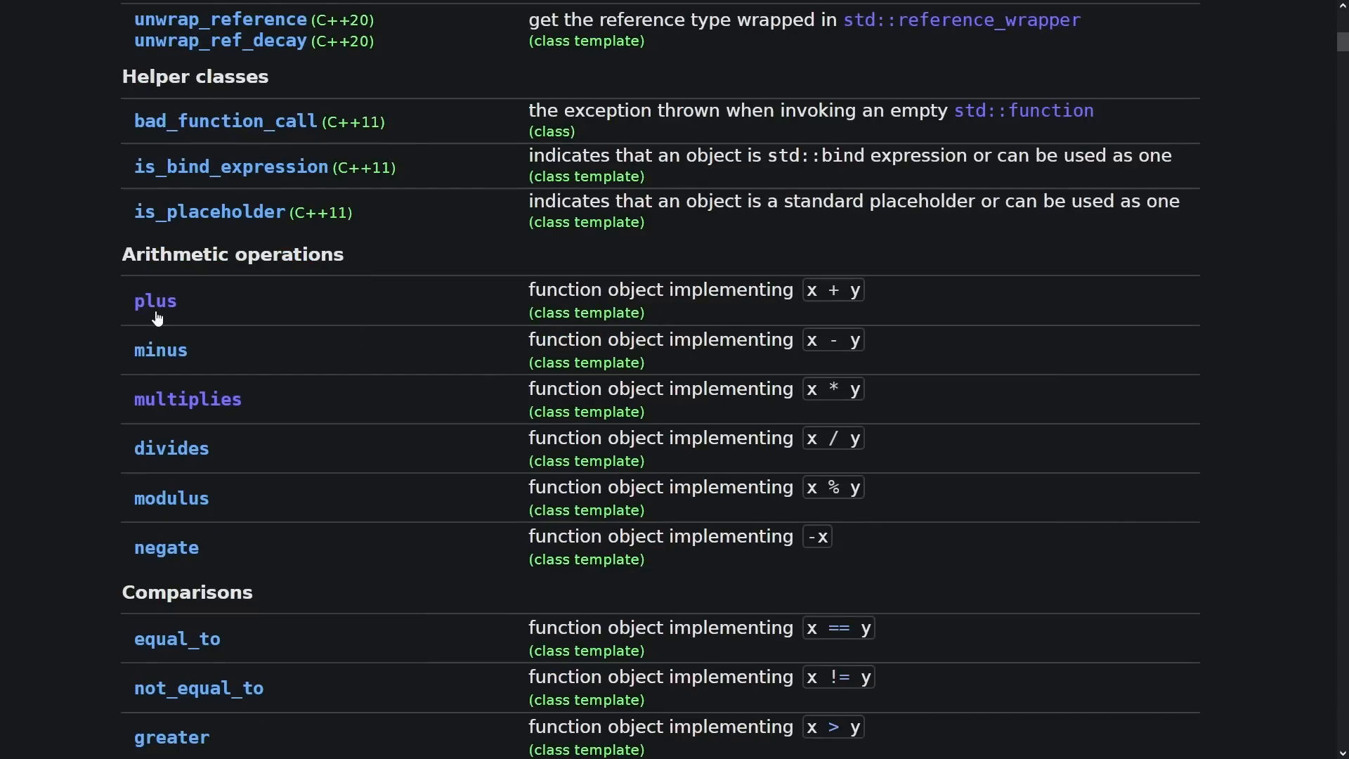
Follow the 'plus' link in the Arithmetic operations table to the std::plus page.
click(154, 301)
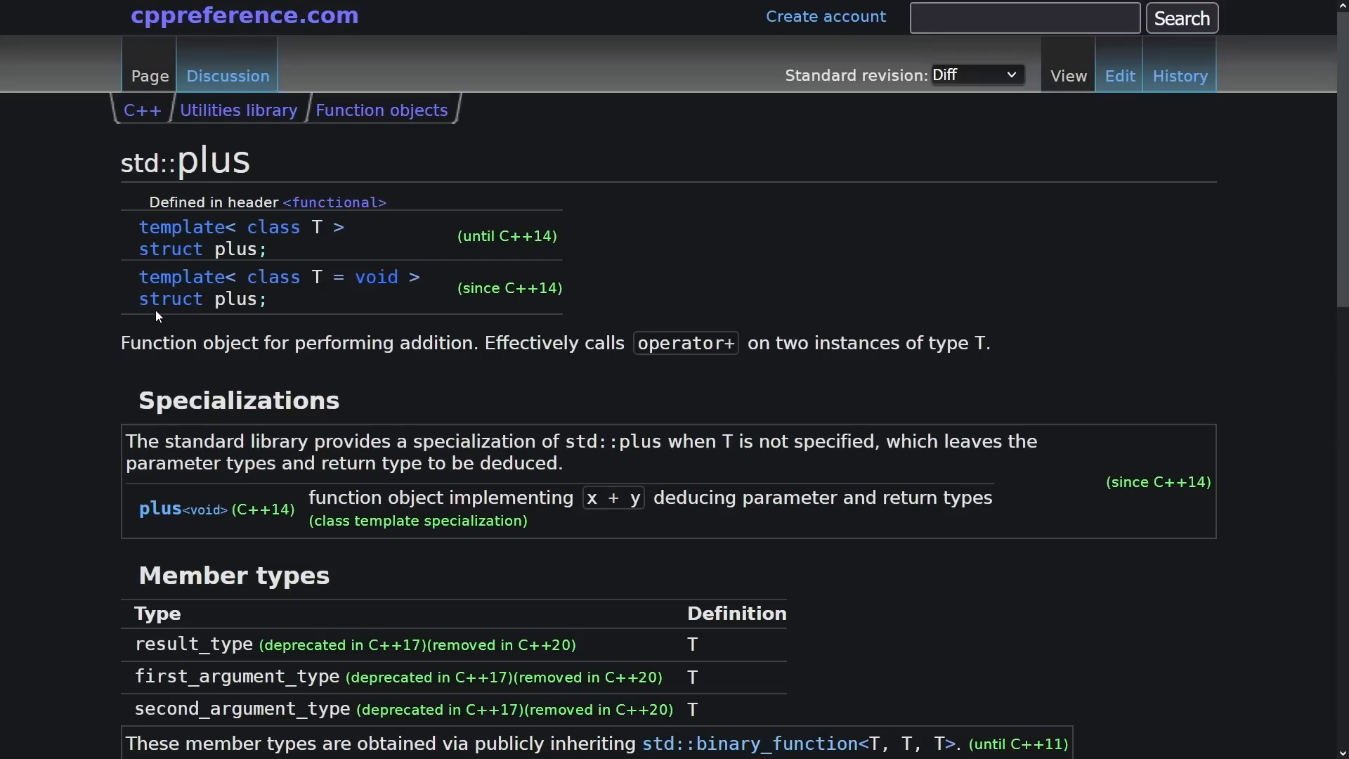
scroll(down, 3)
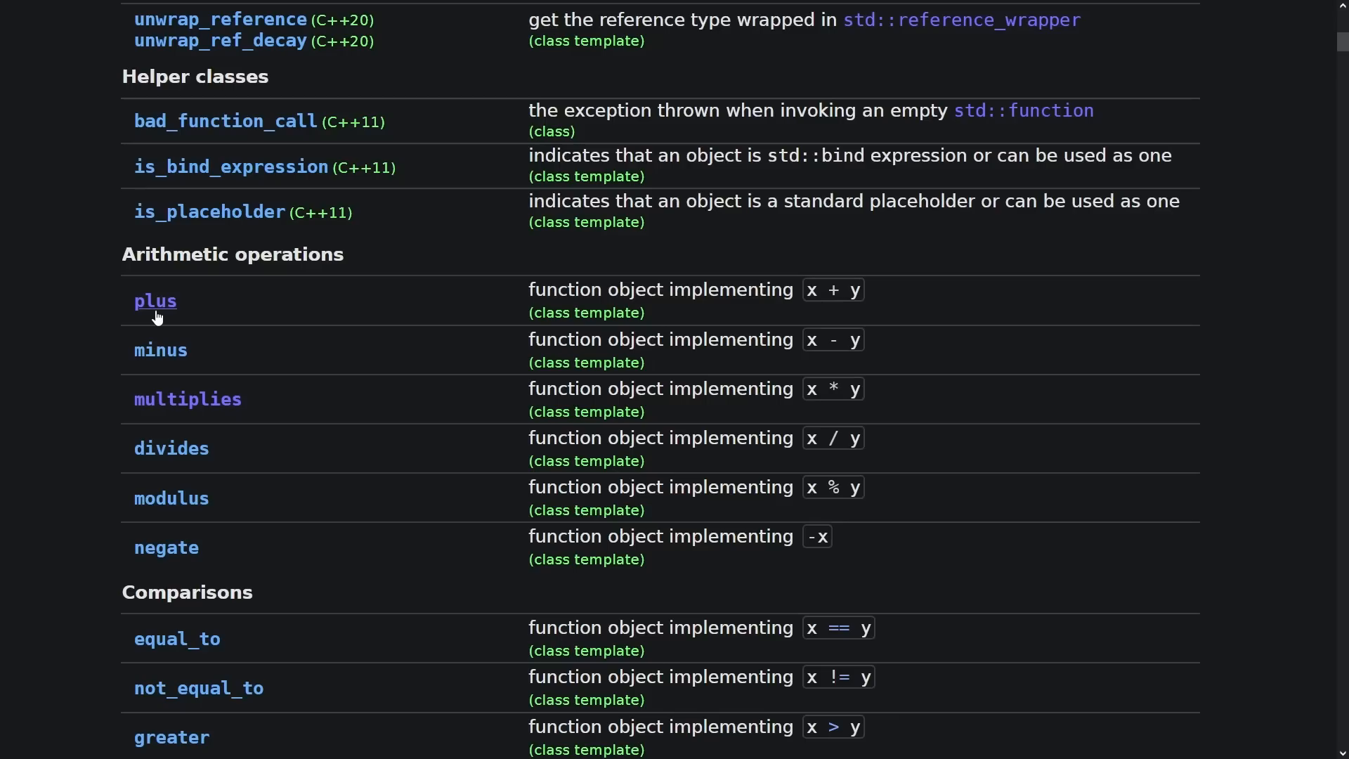
click(155, 301)
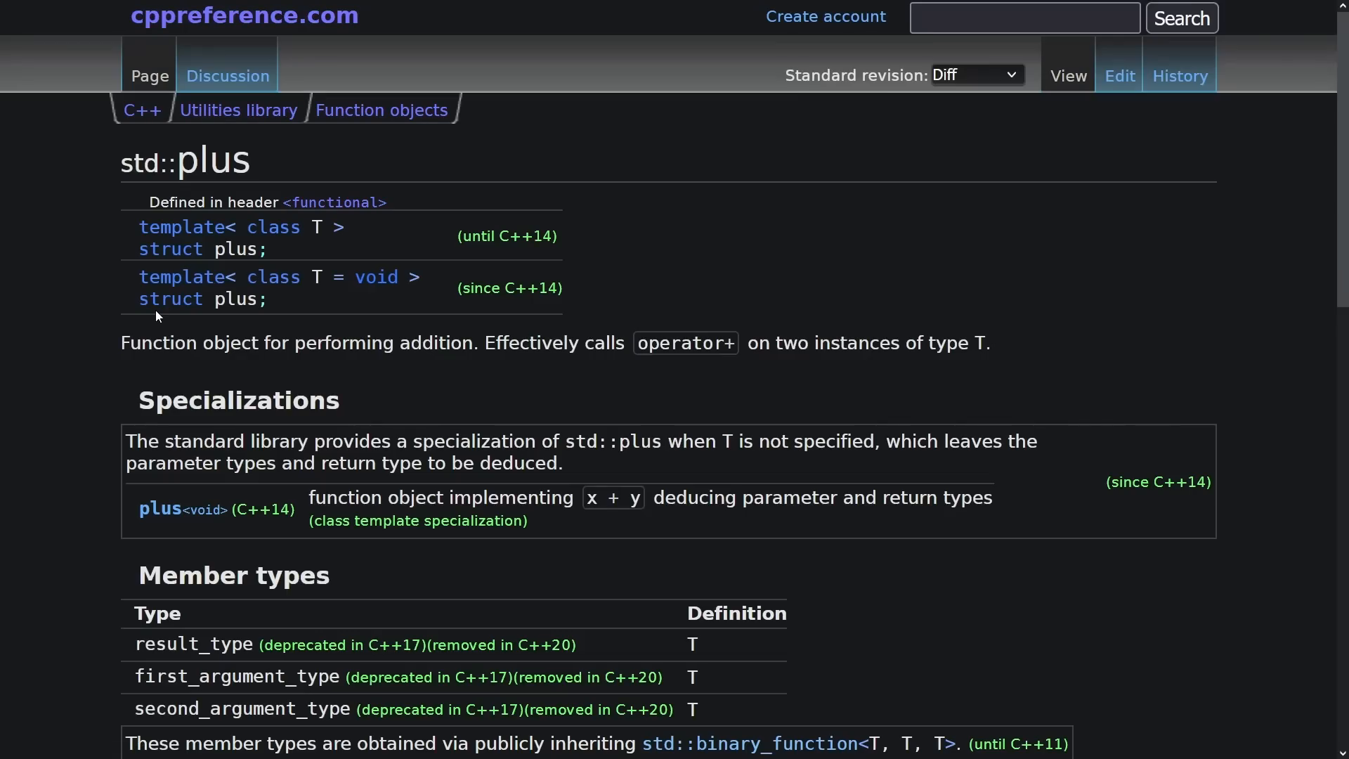
mouse_move(156, 451)
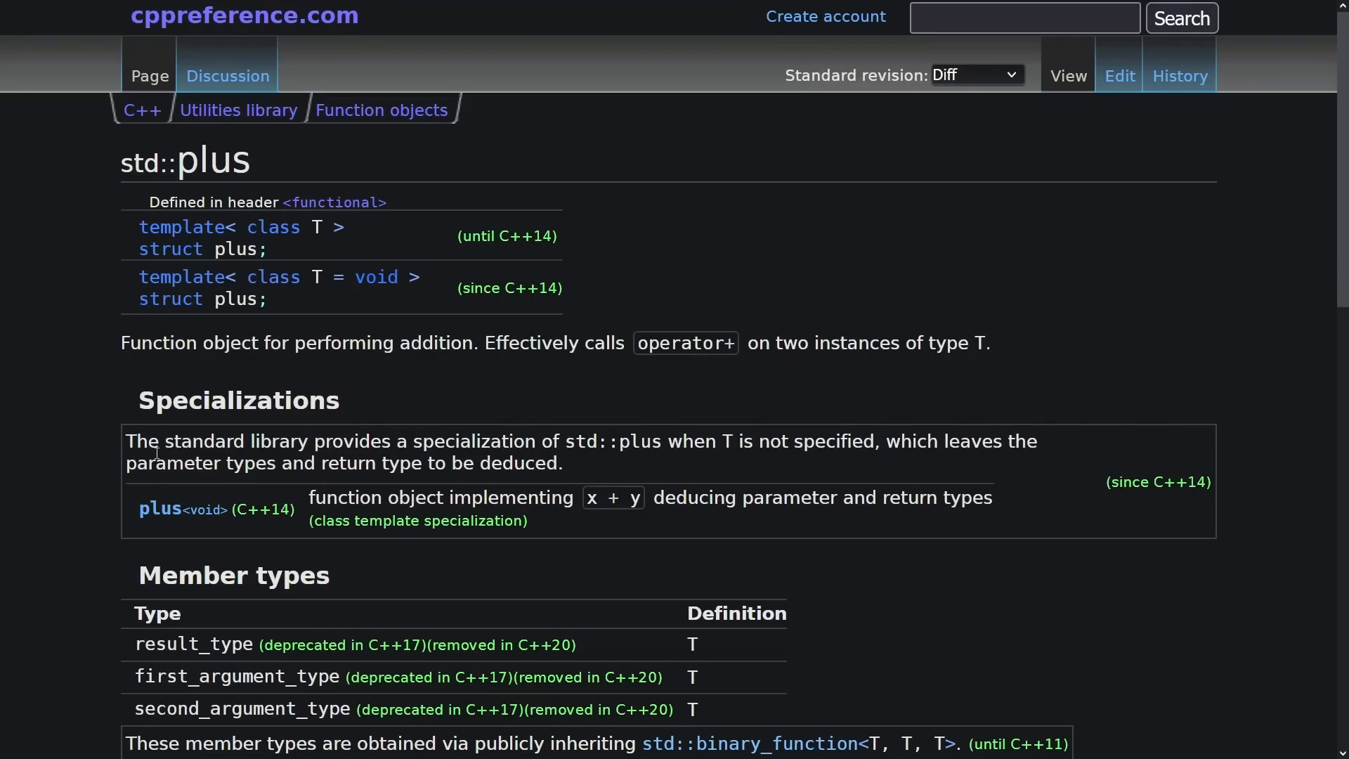
Read through std::plus's template declarations down to its operator() member.
scroll(down, 3)
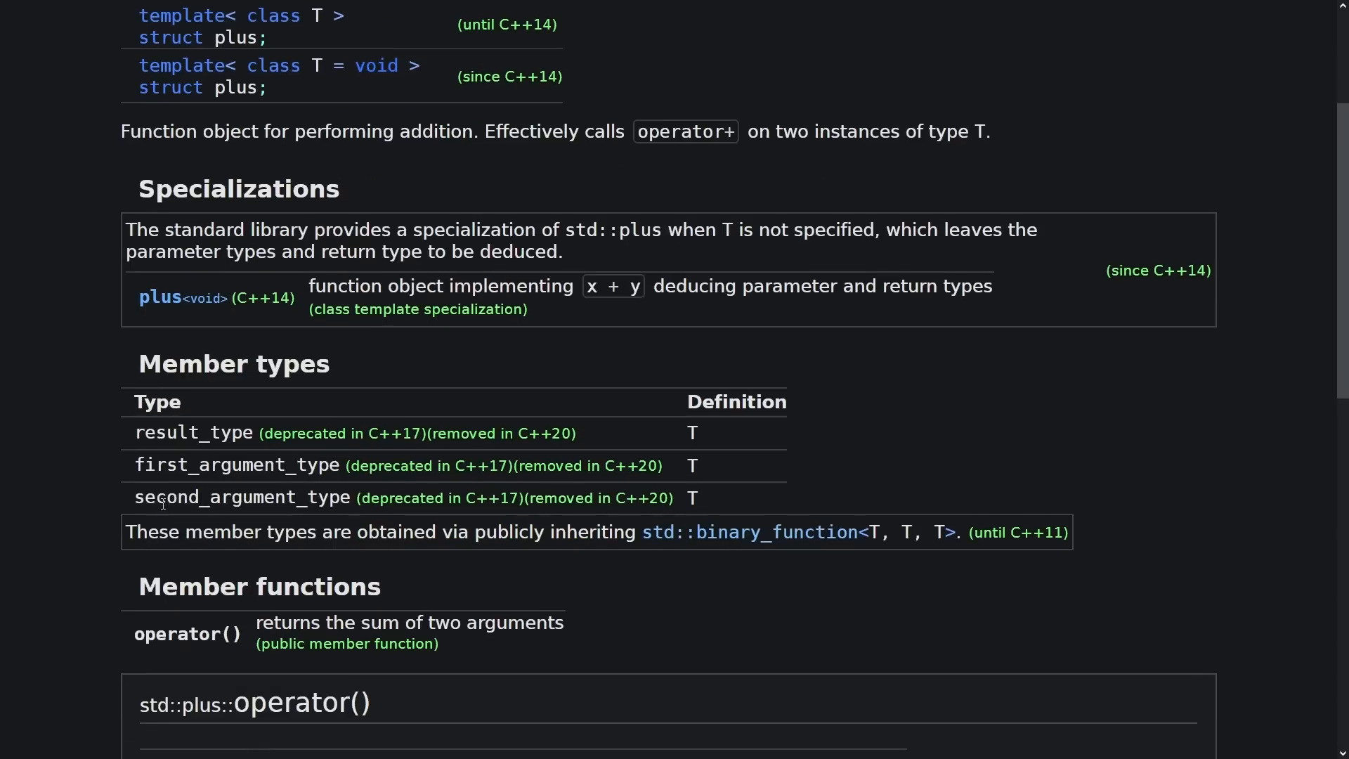
scroll(down, 3)
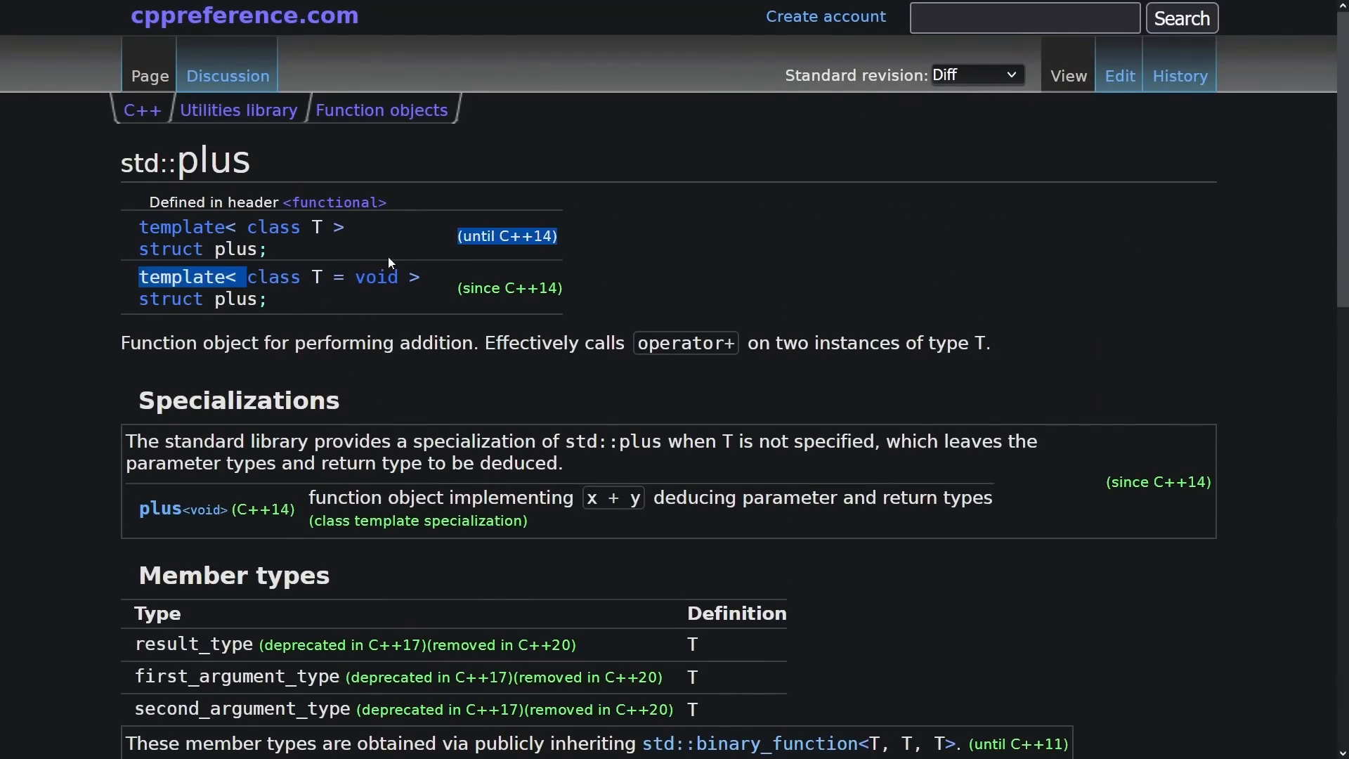
scroll(down, 3)
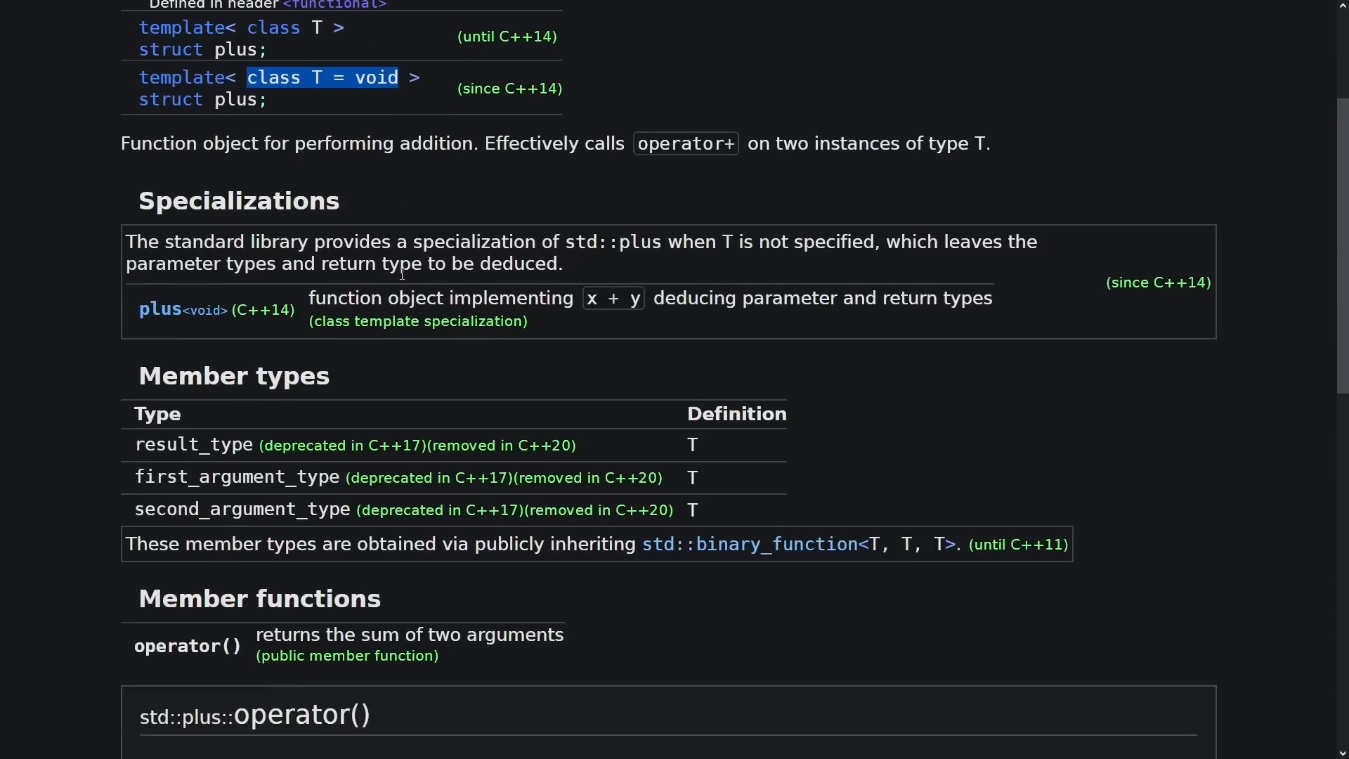
scroll(down, 3)
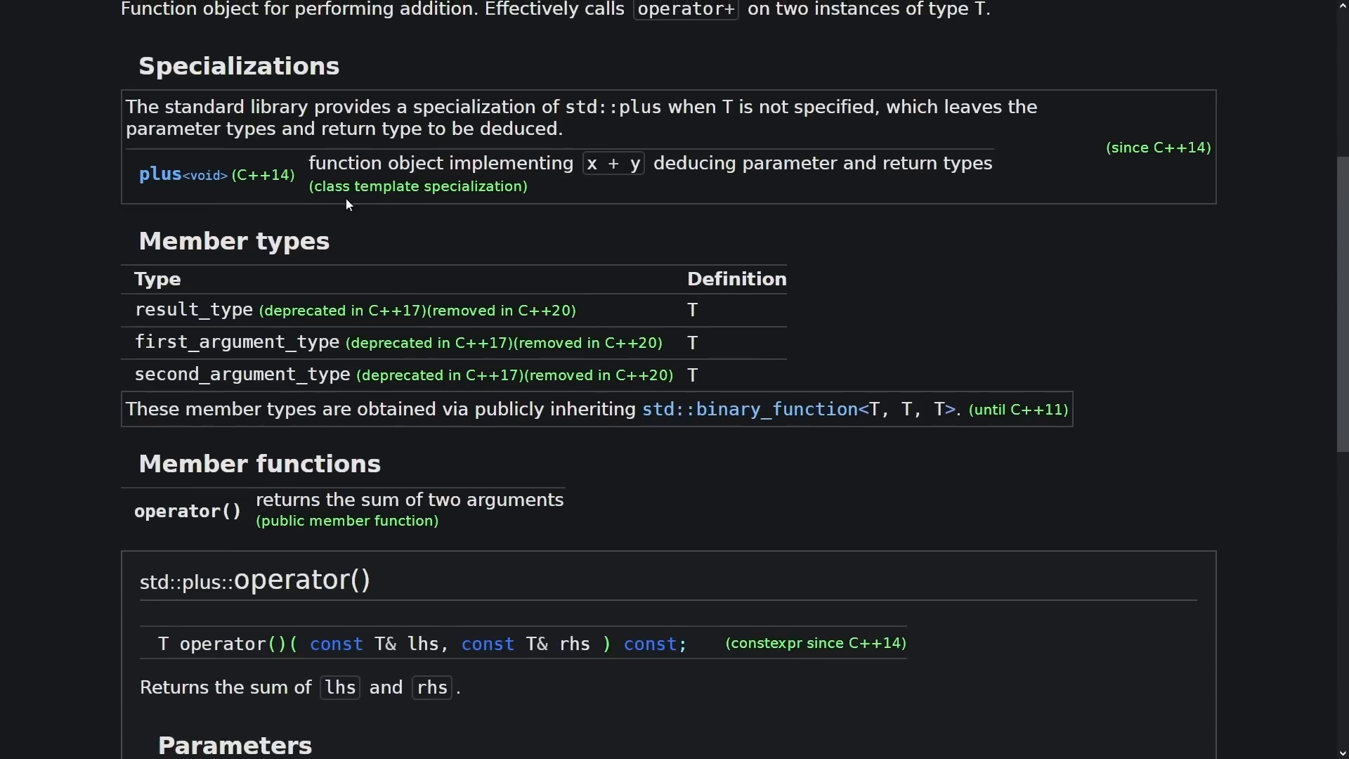
mouse_move(467, 159)
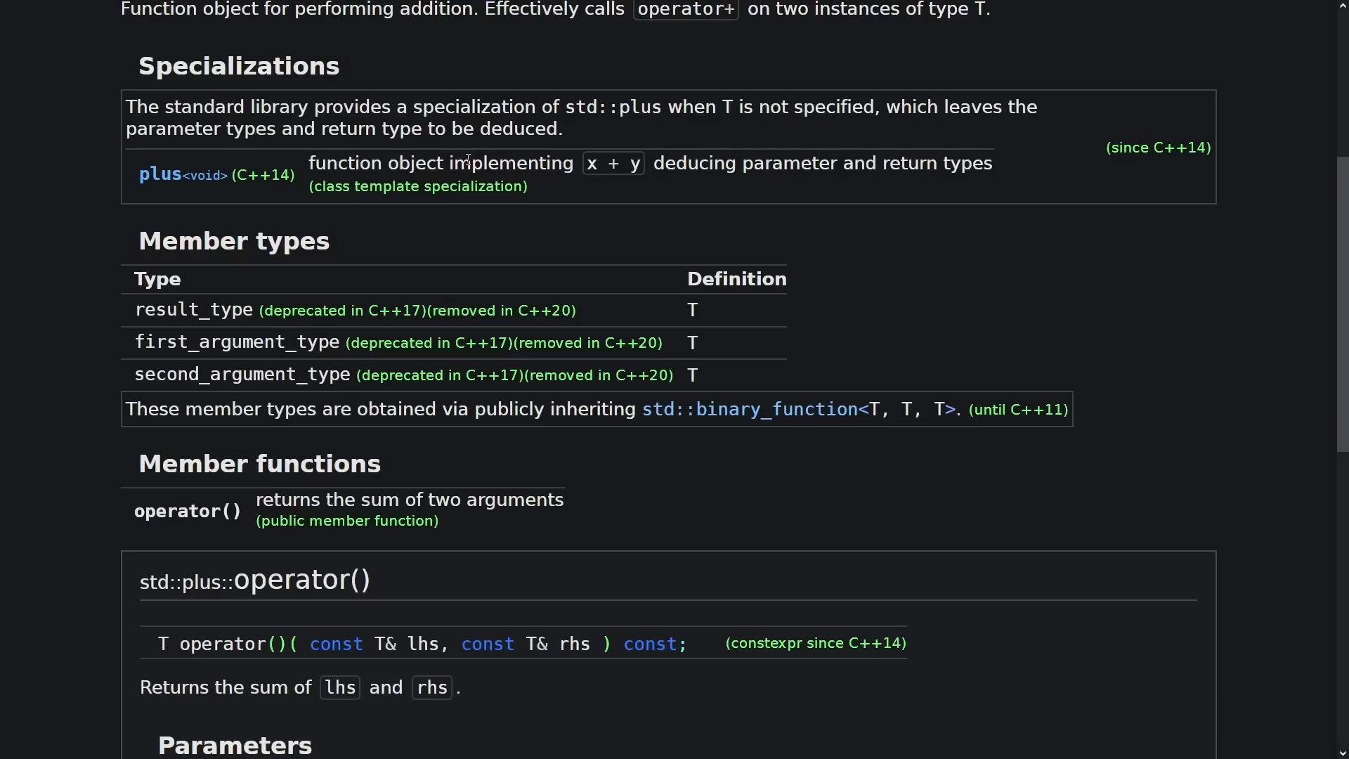
scroll(up, 3)
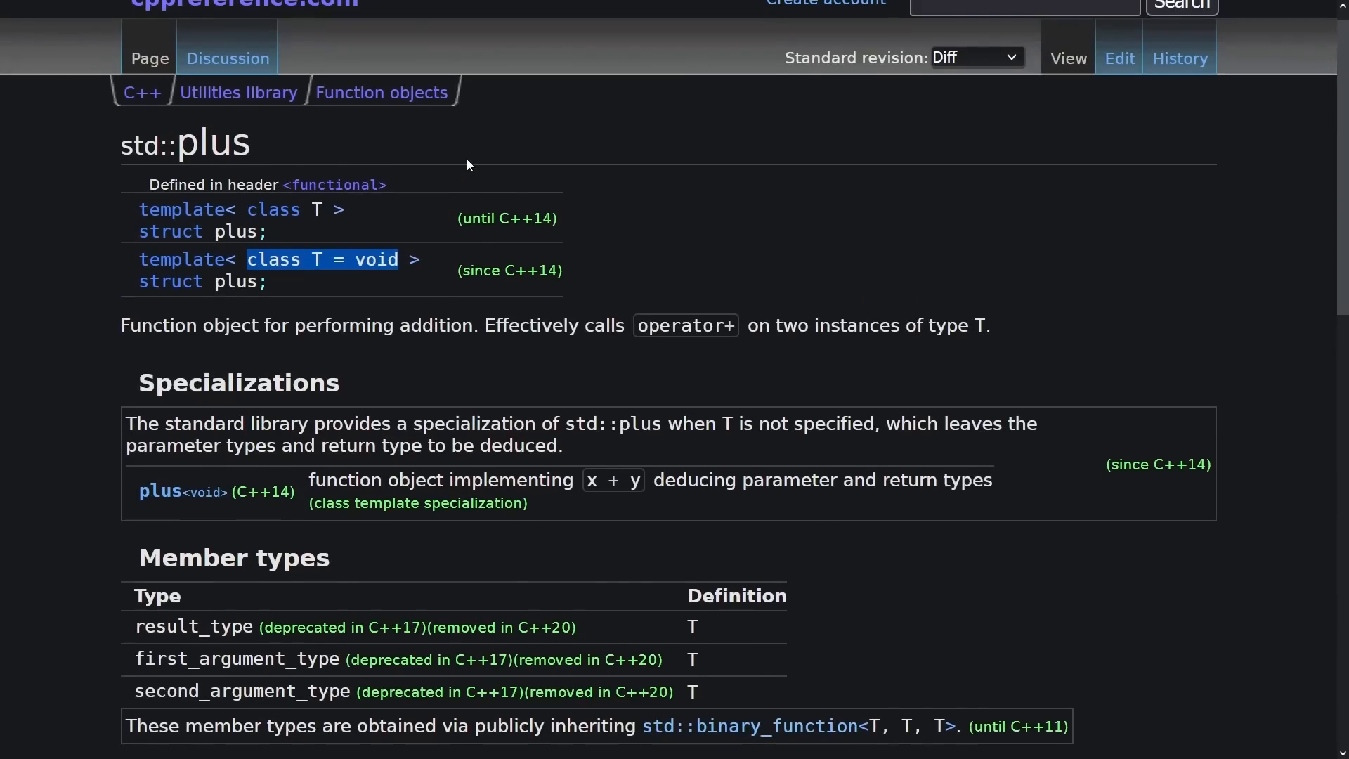
scroll(down, 3)
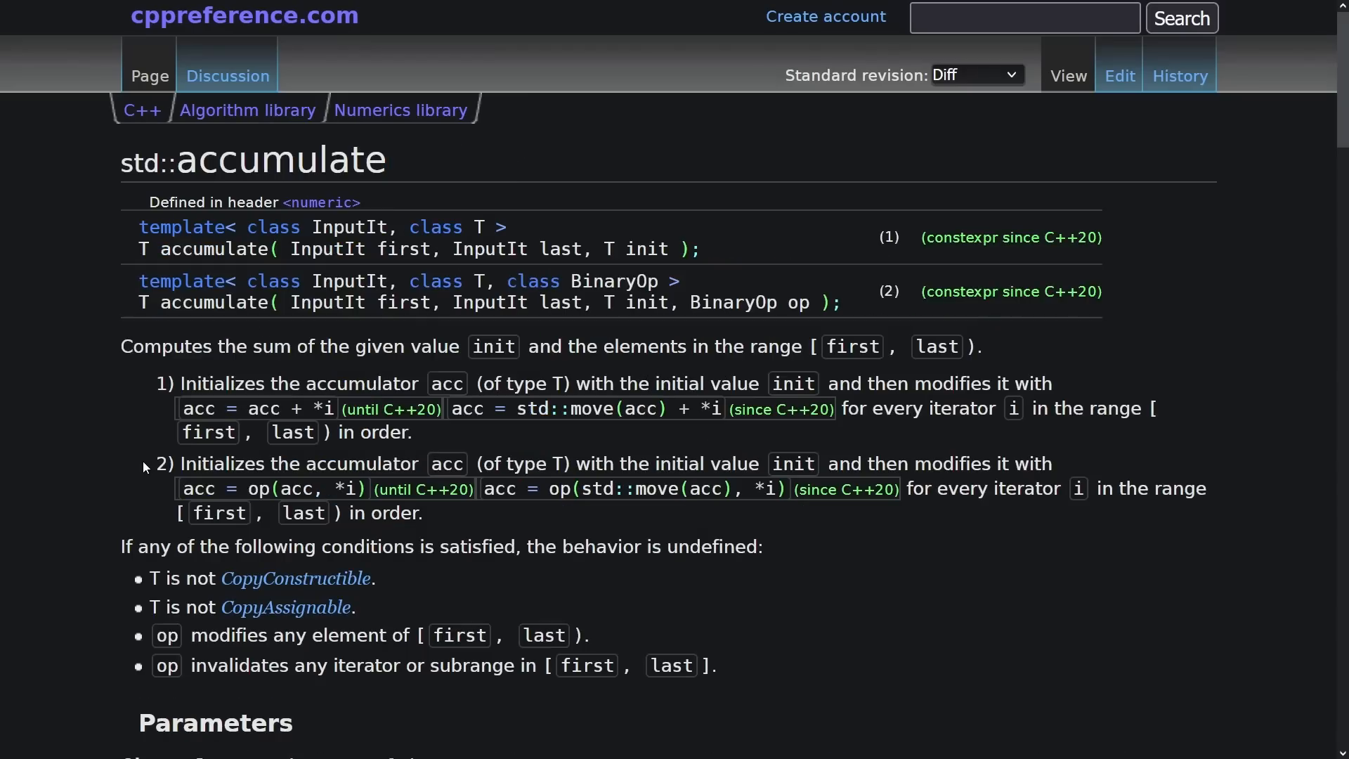
mouse_move(278, 297)
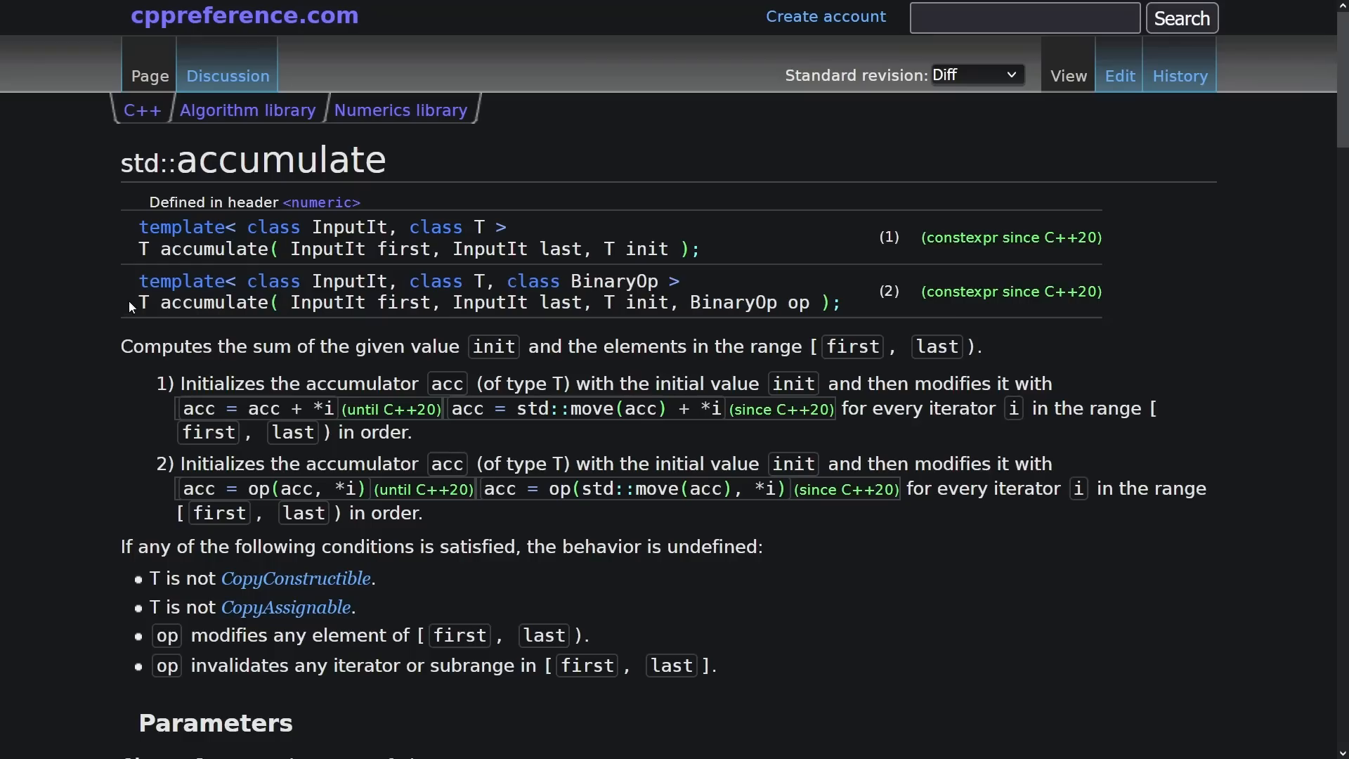
Highlight accumulate, InputIt and BinaryOp in the std::accumulate declaration.
double_click(212, 302)
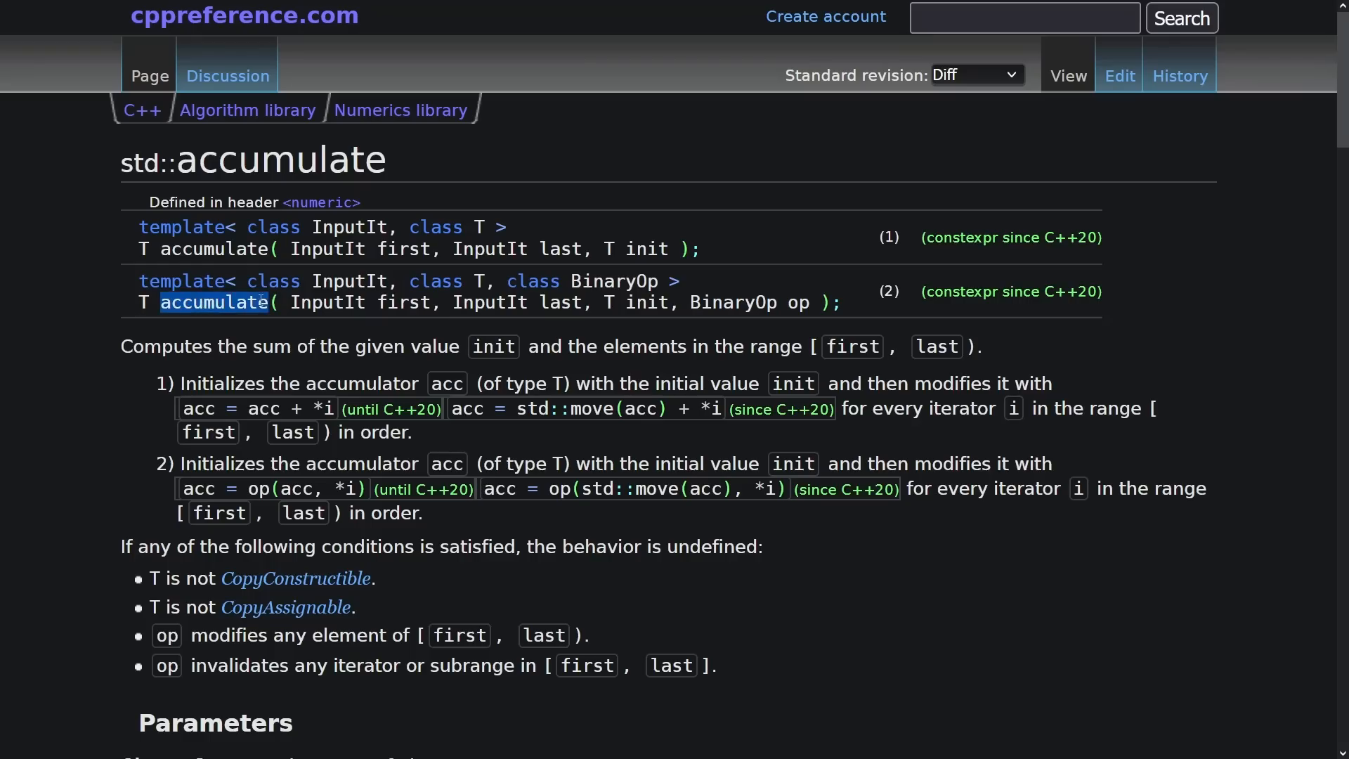
double_click(331, 302)
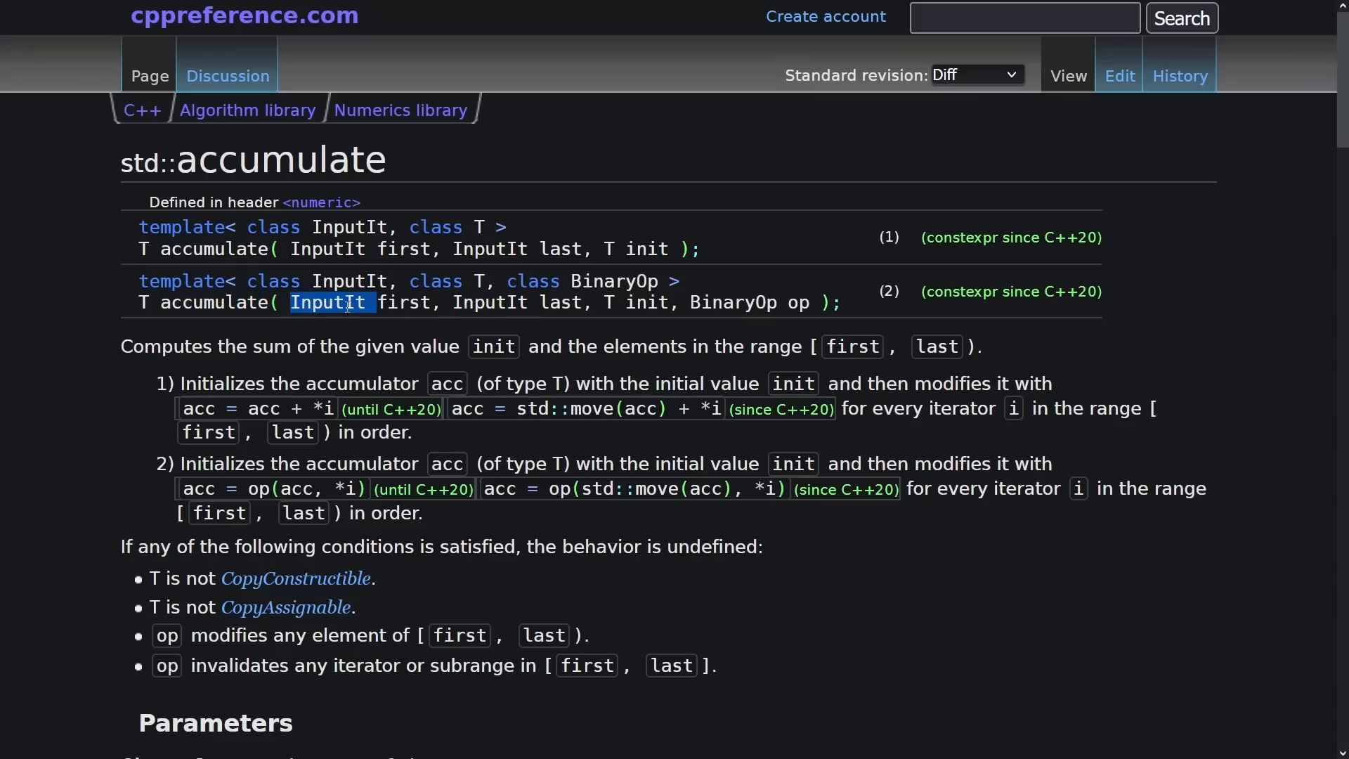
double_click(492, 302)
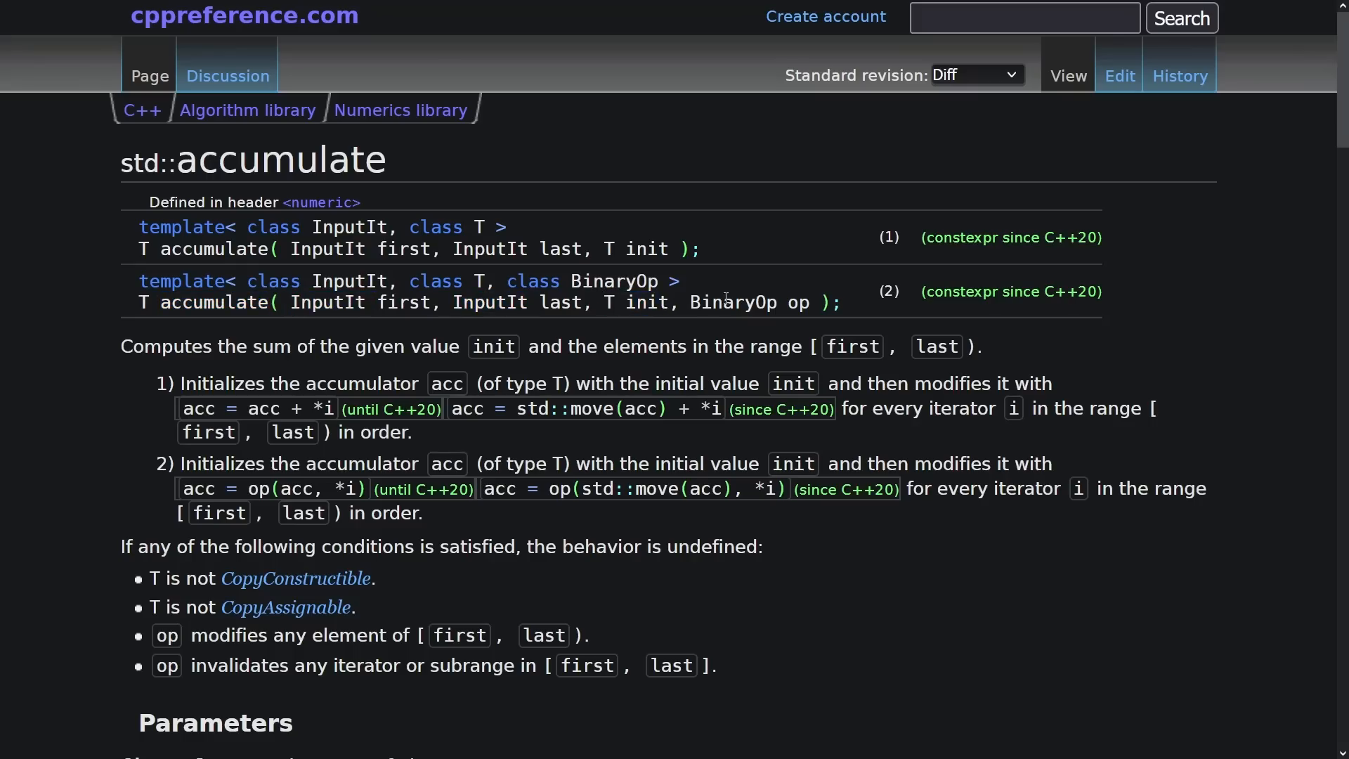
double_click(735, 302)
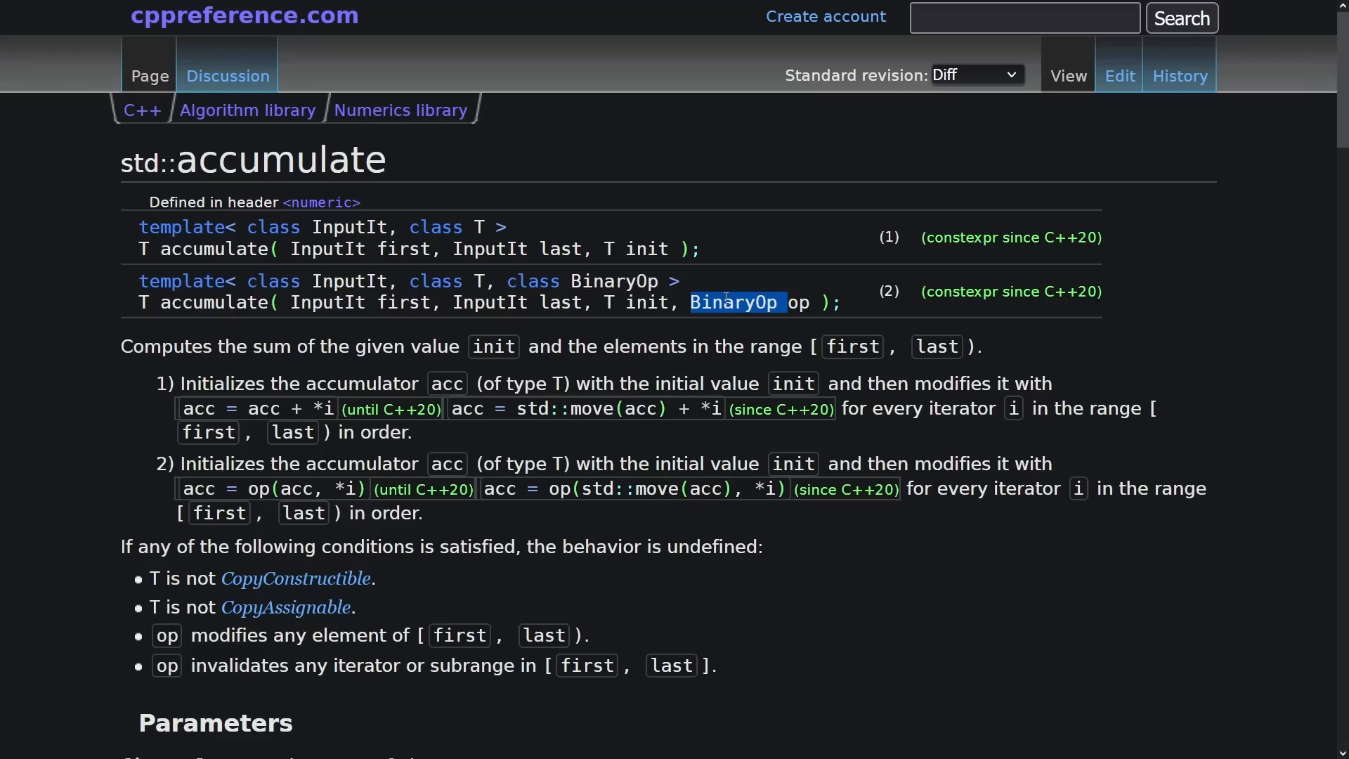
Reach the Possible implementation section and highlight BinaryOperation in the second version.
scroll(down, 3)
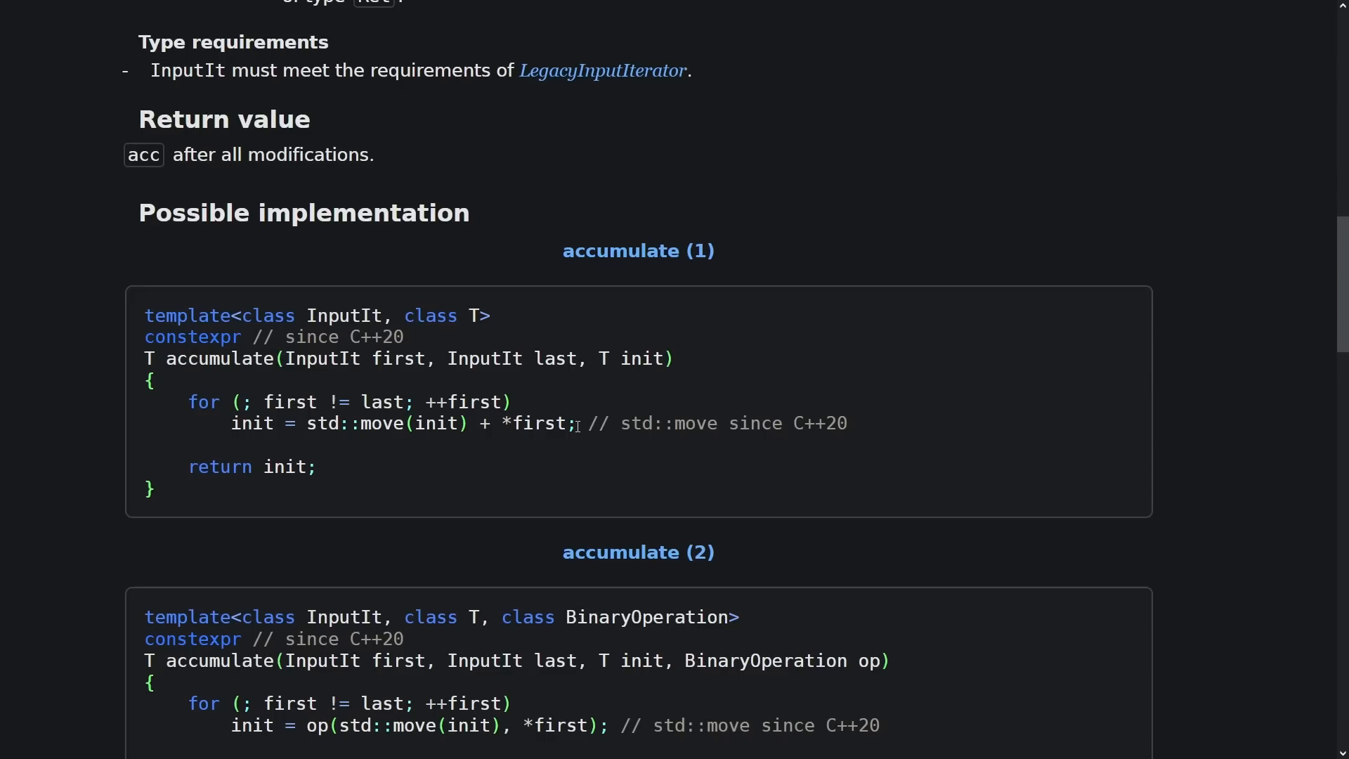
scroll(down, 3)
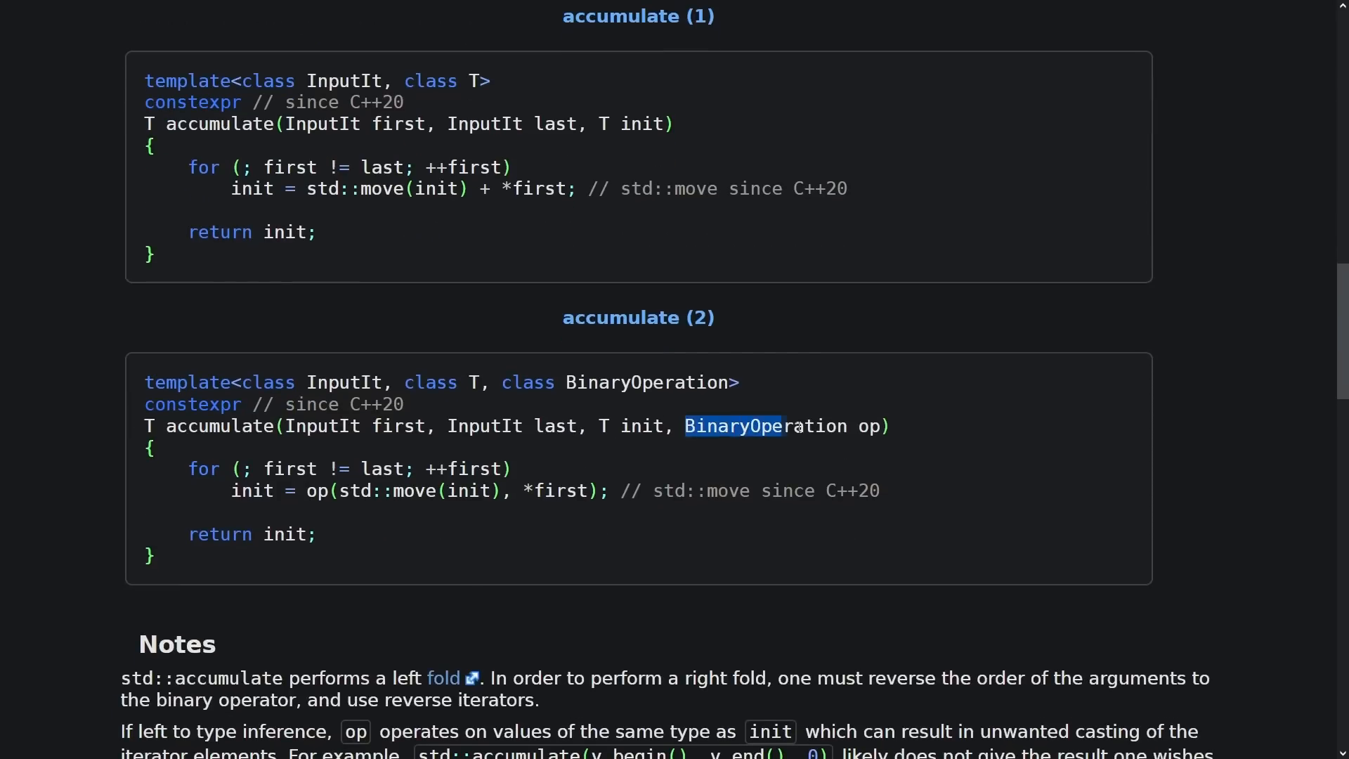
double_click(648, 382)
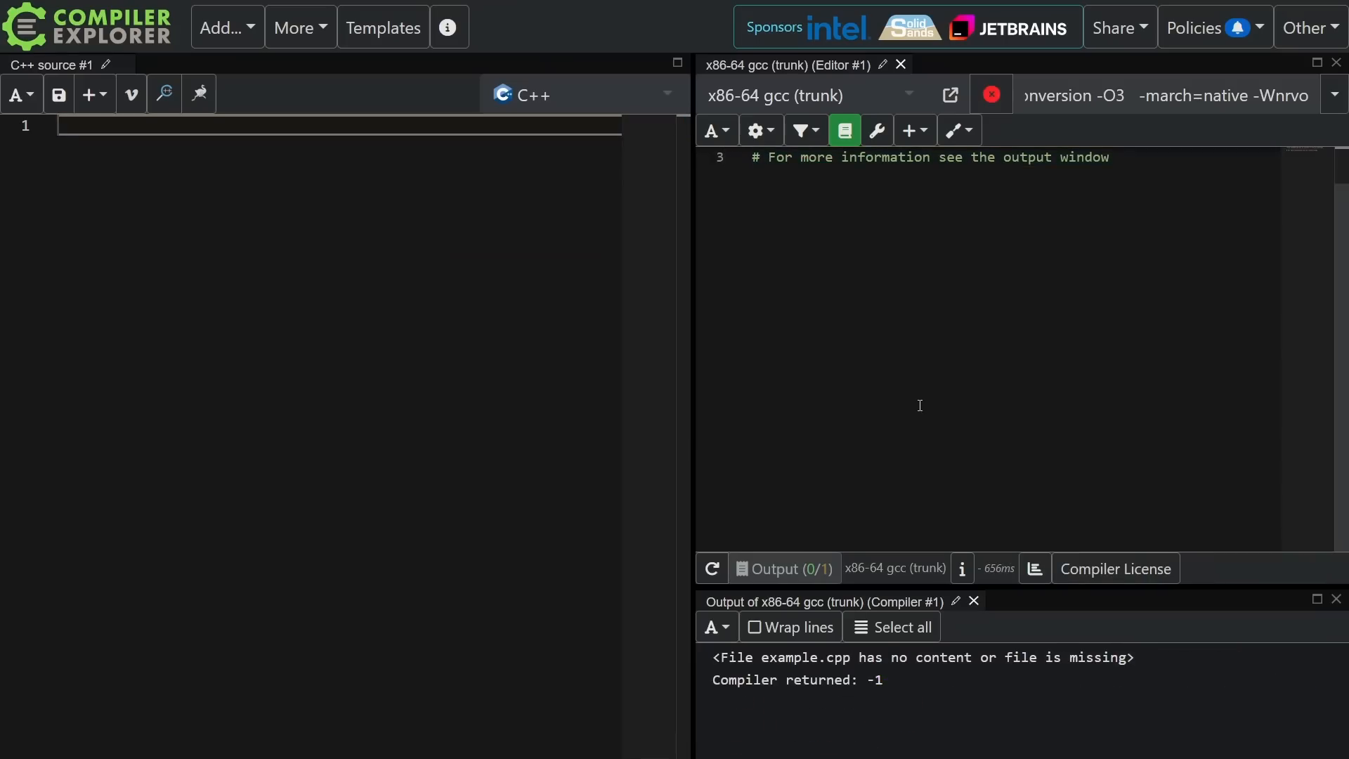
Set the compiler options to -std=c++98 and select do_thing in the call for replacement.
click(1162, 96)
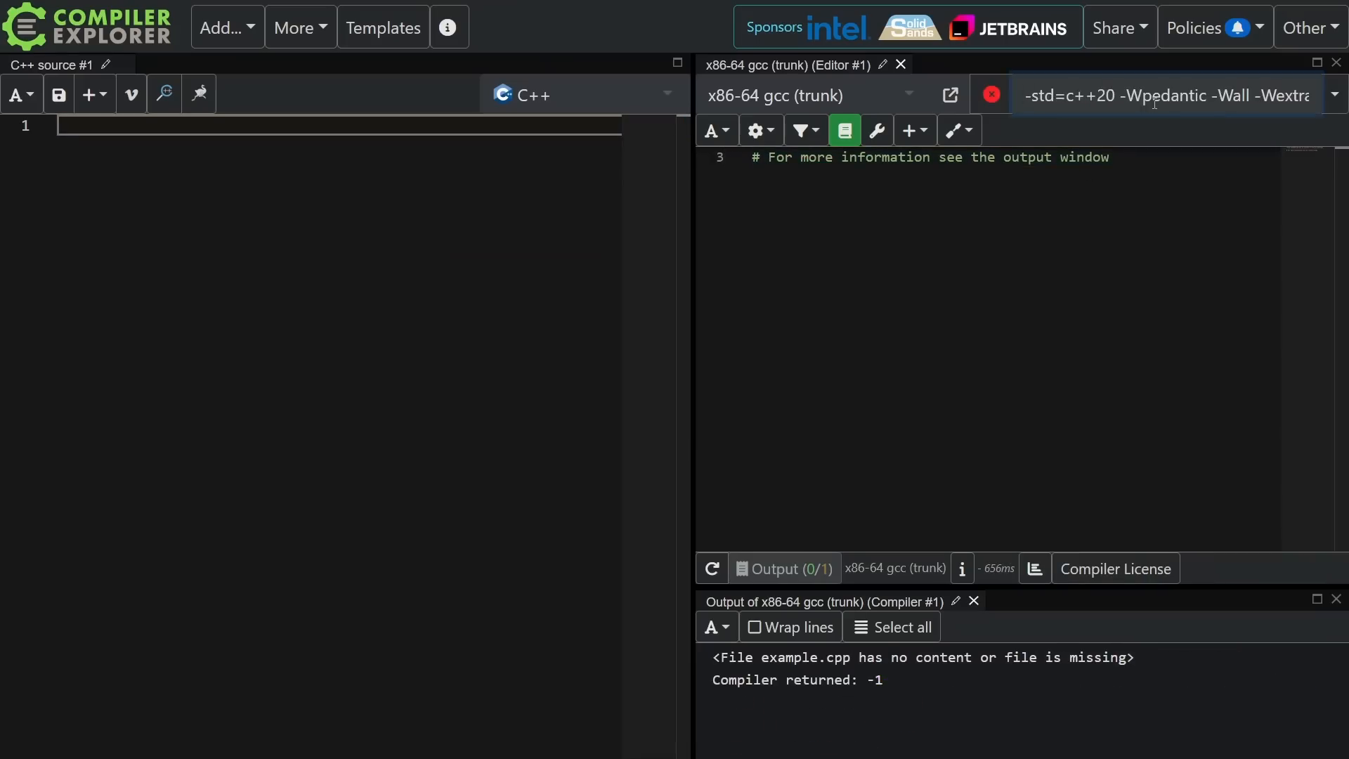
double_click(1129, 96)
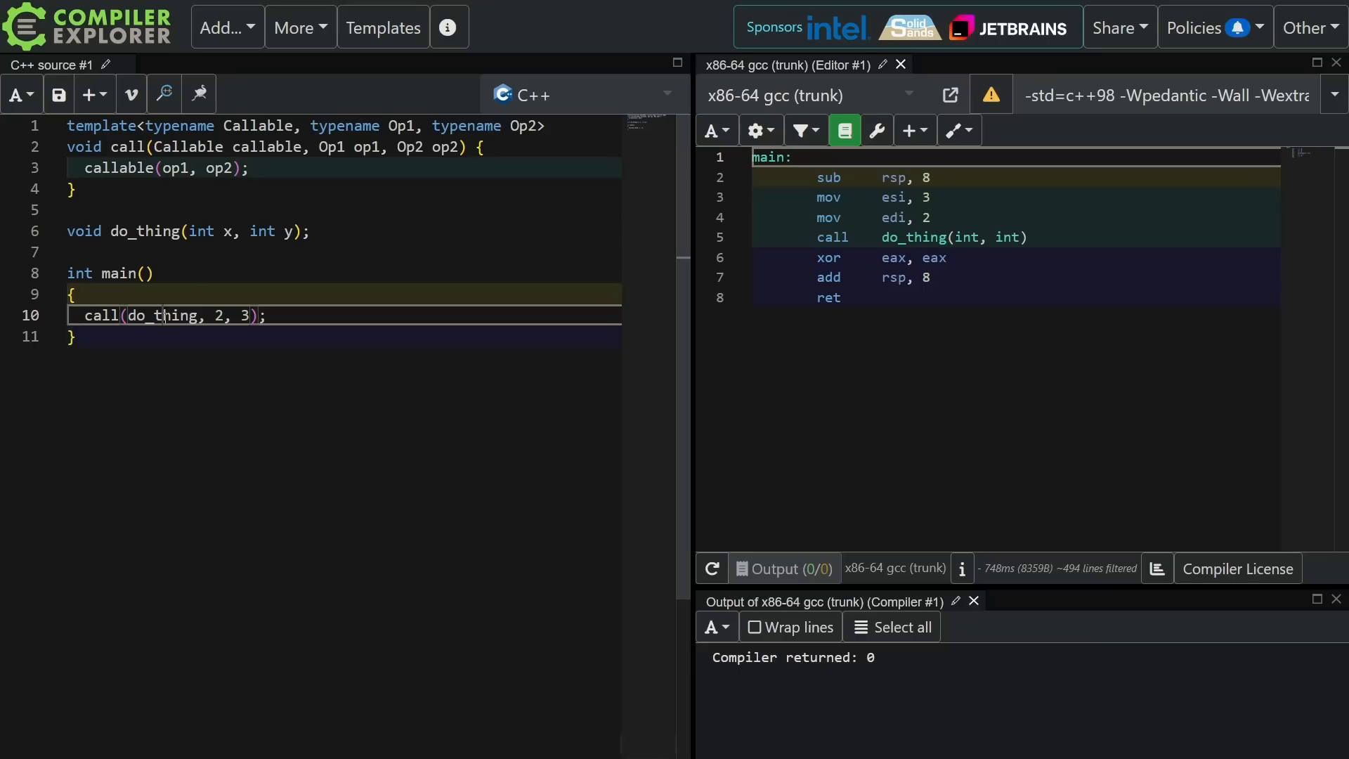
double_click(267, 146)
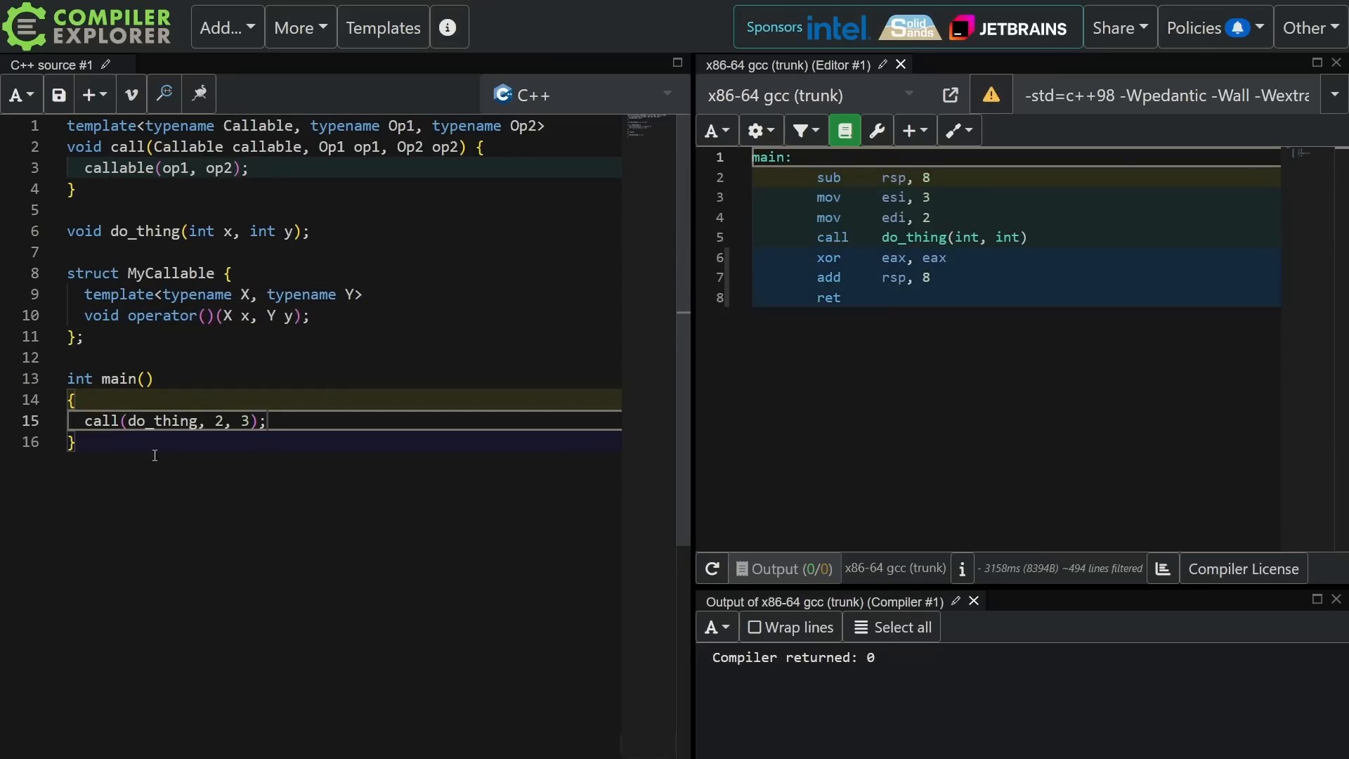
Pass MyCallable() to call() instead of do_thing, using () rather than {} to clear the warning.
text(MyC)
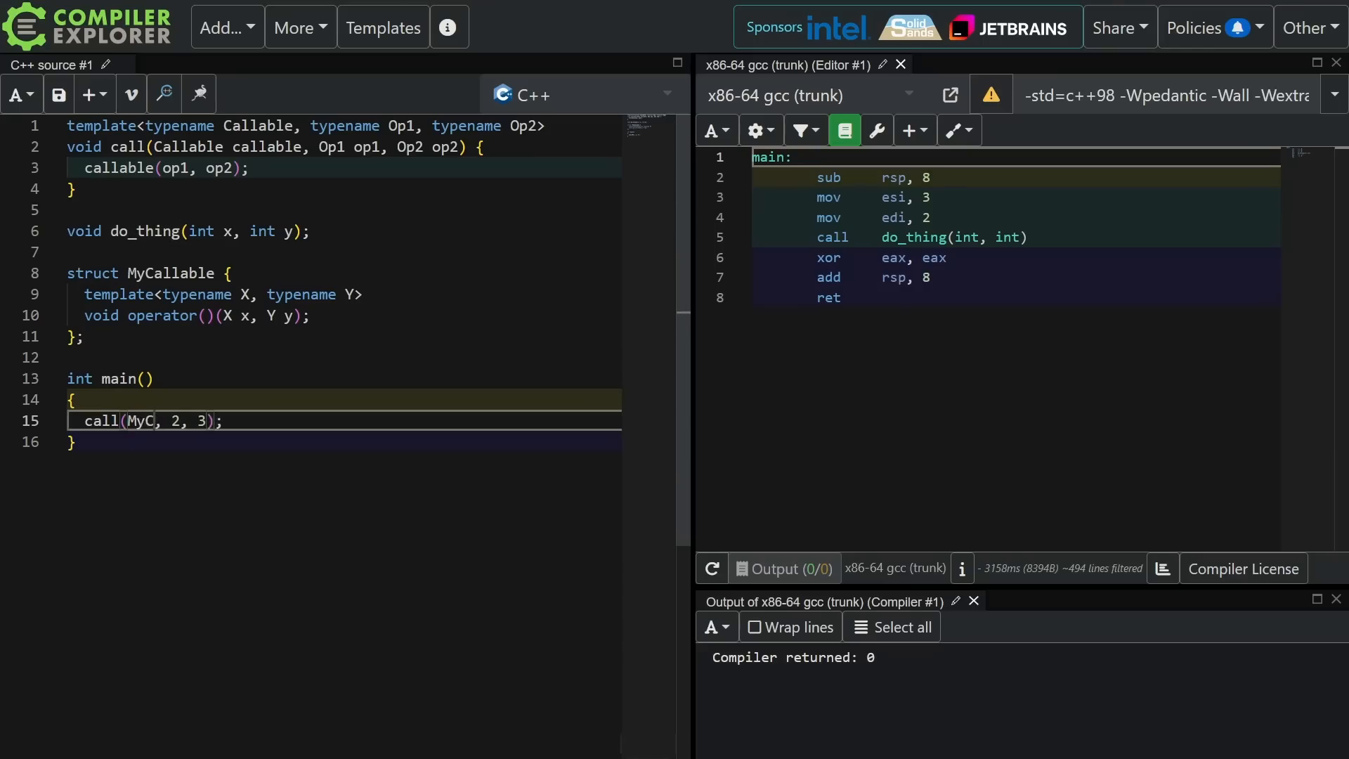
text(allable{})
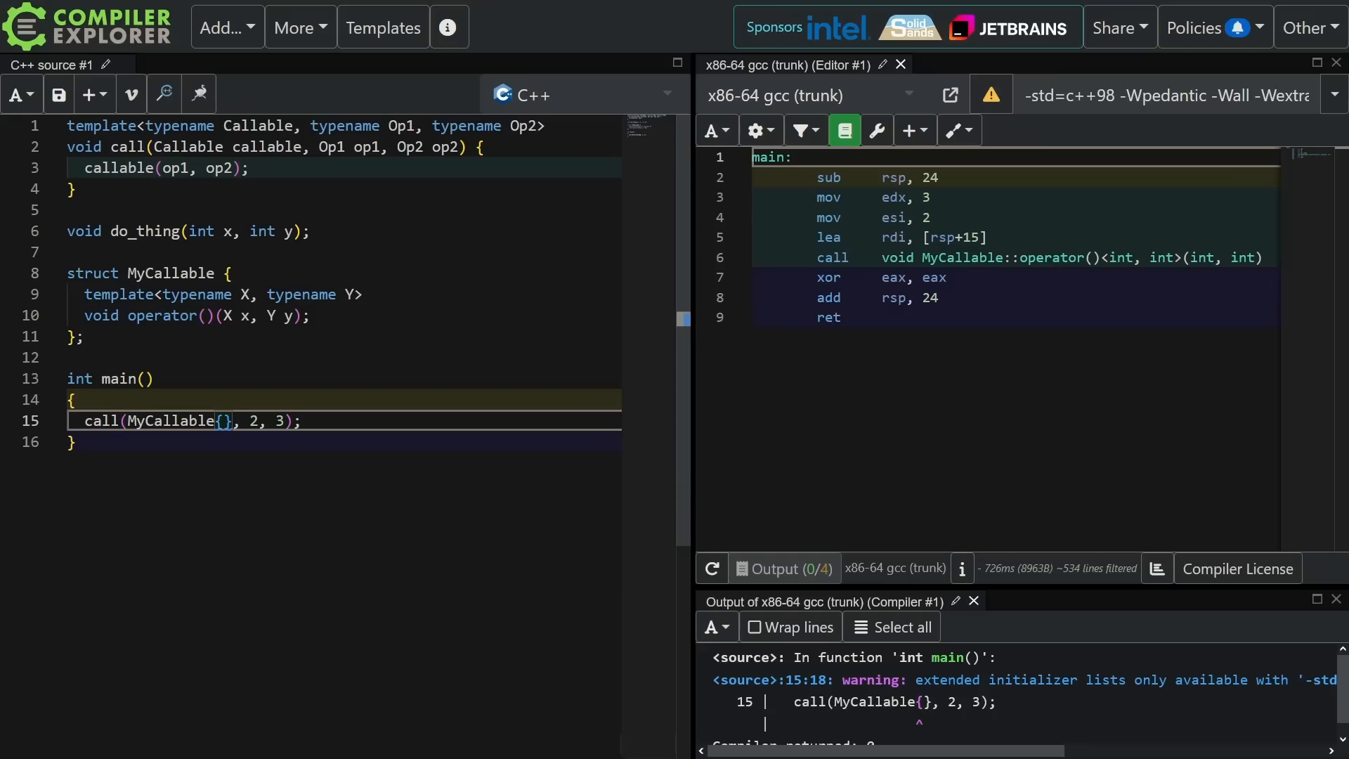
text(())
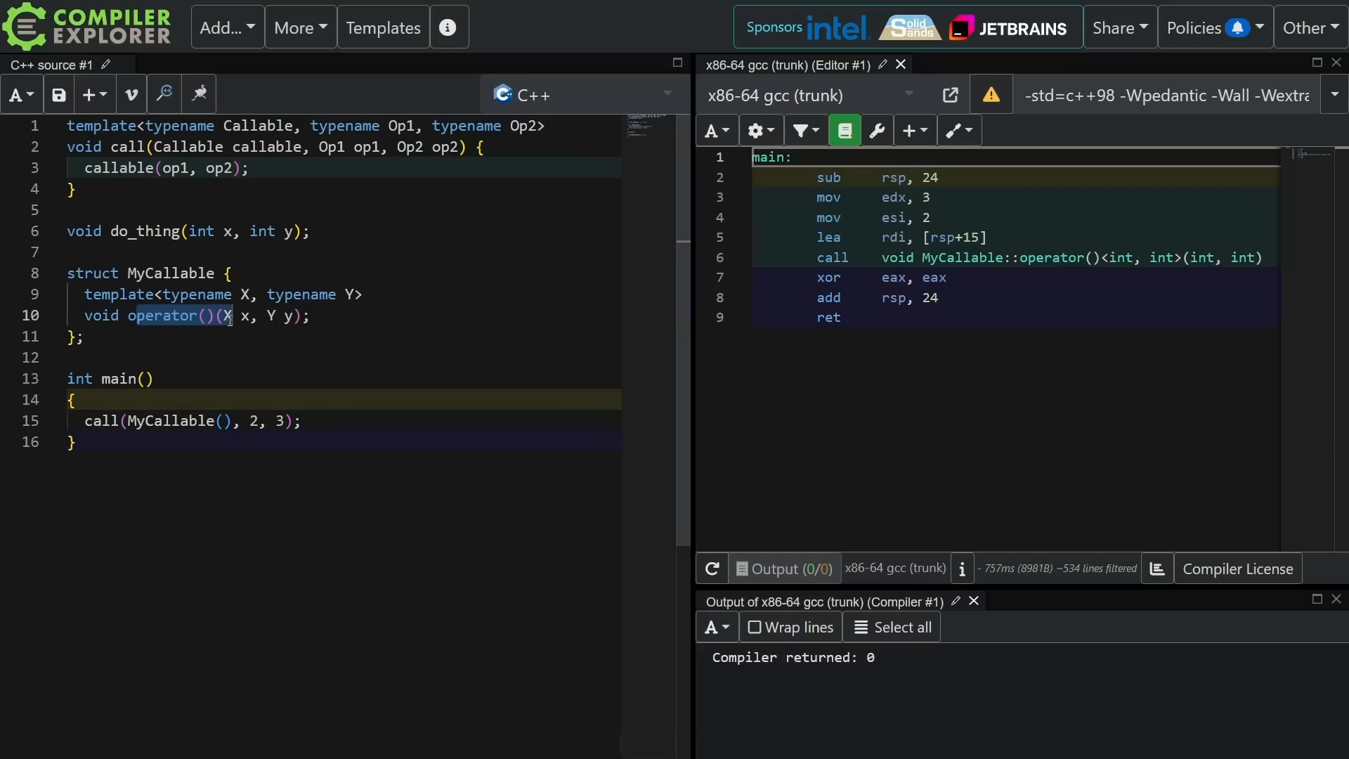
mouse_move(827, 277)
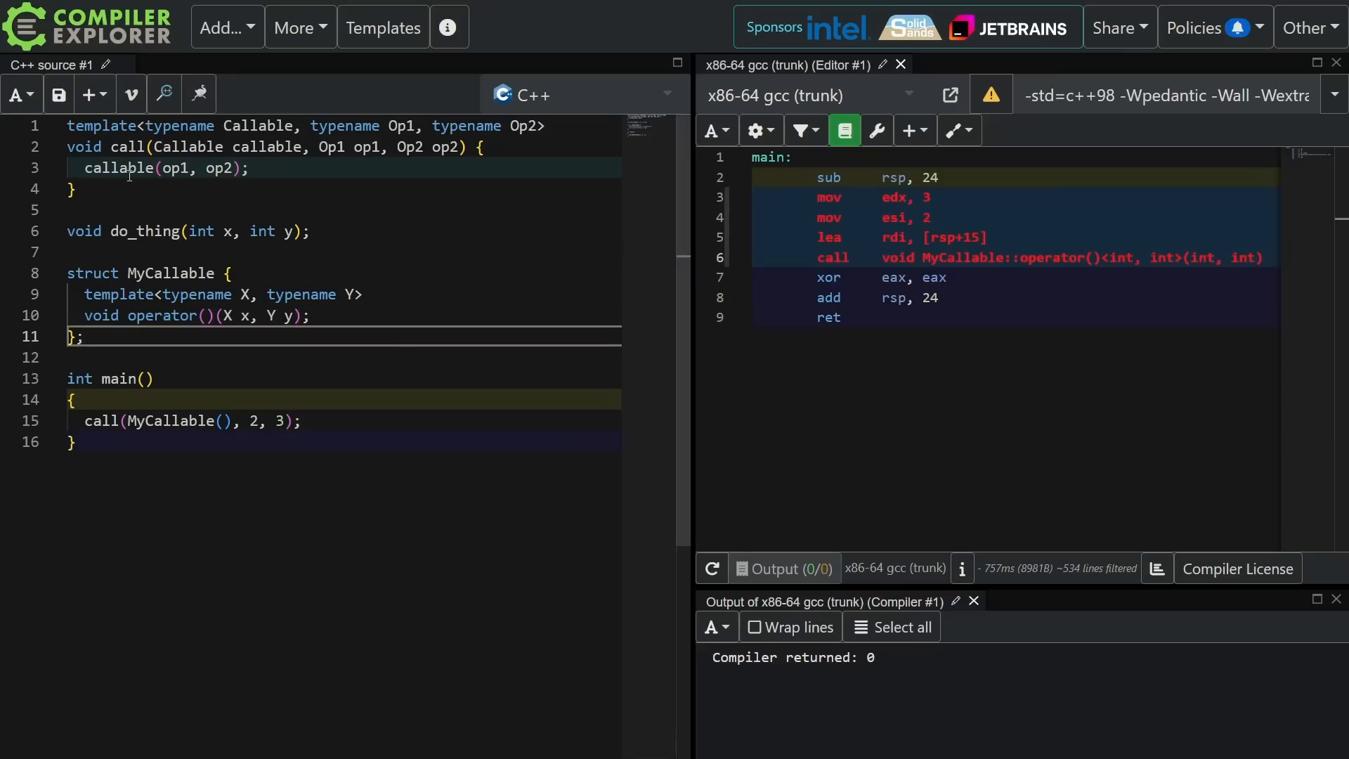
click(829, 316)
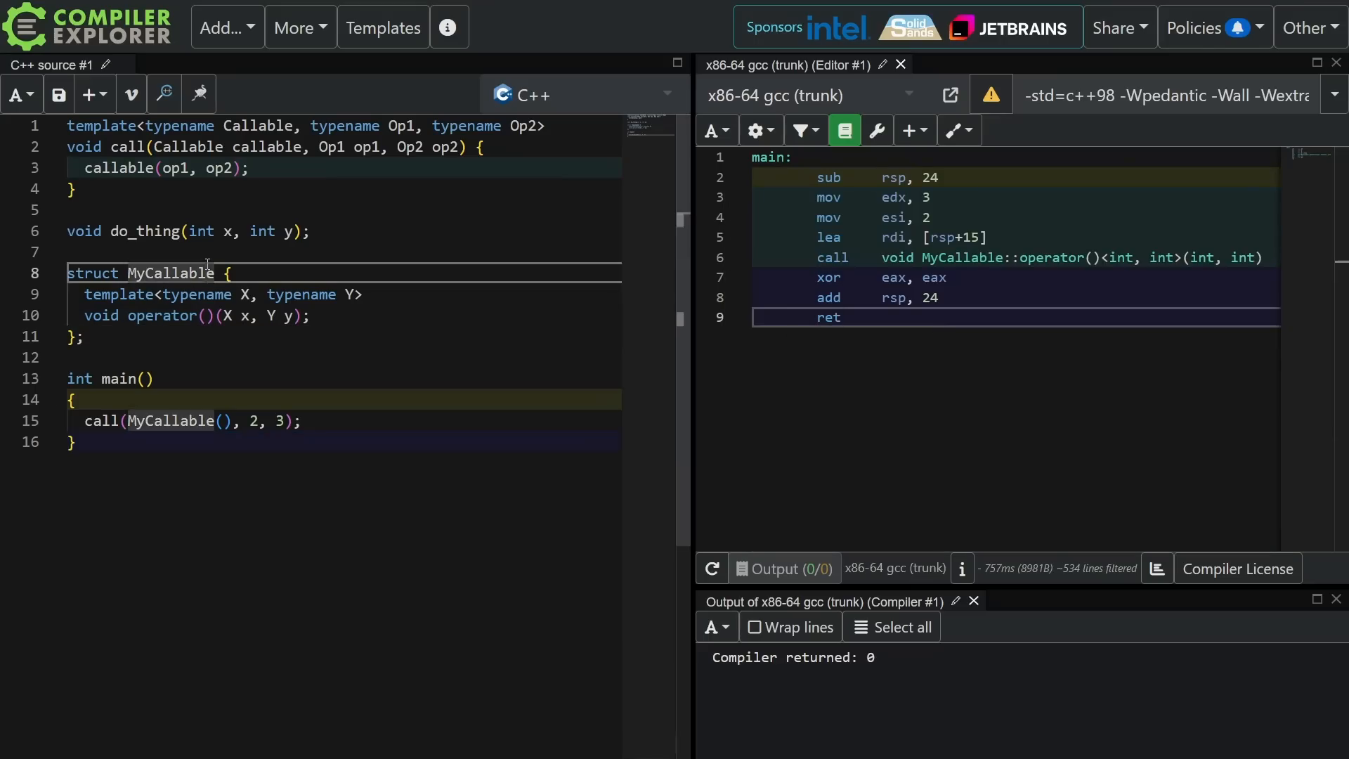
Comment that function pointers are callable ("invokable") and select the local MyCallable2 code for removal.
text(// function pointers are callable ("invokable"))
text(// Or my own call operators are callable ("invocable"))
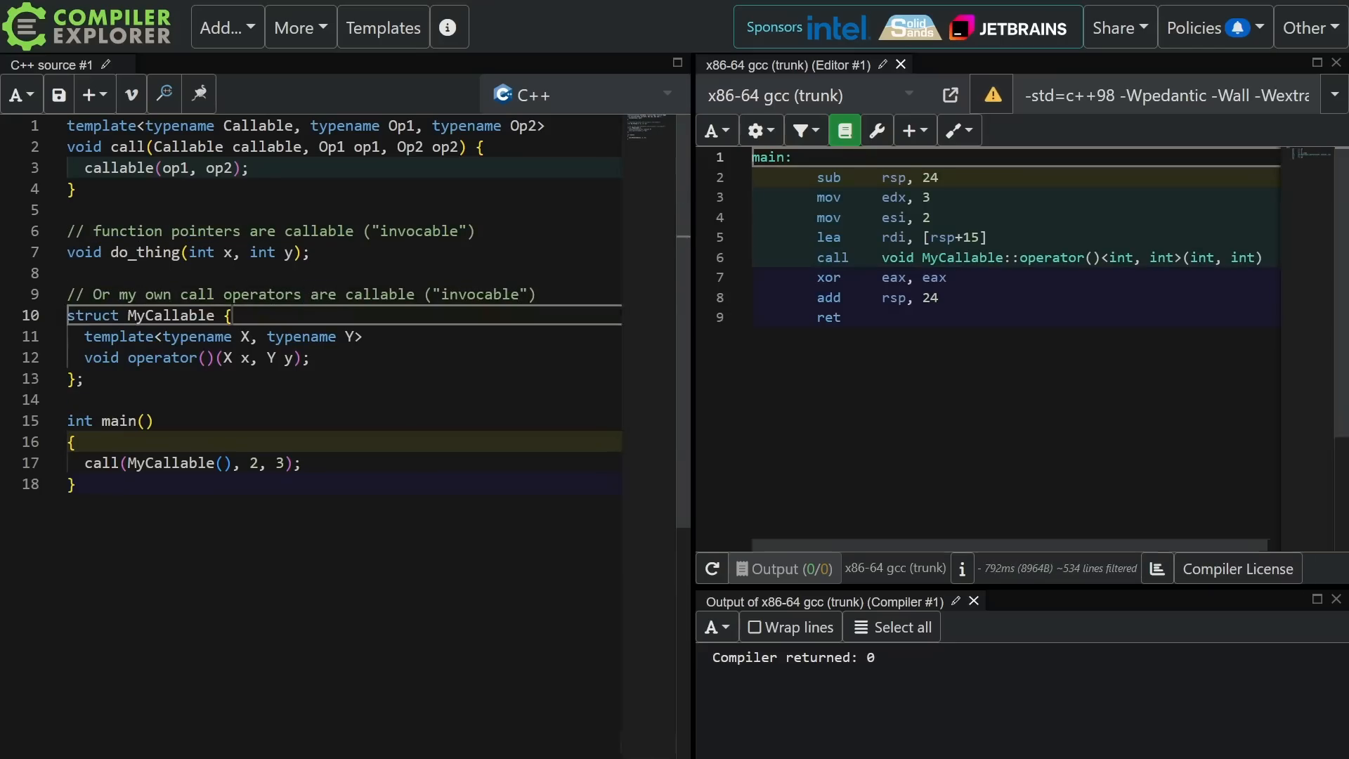
key(Enter)
text(struct MyCallable2 {)
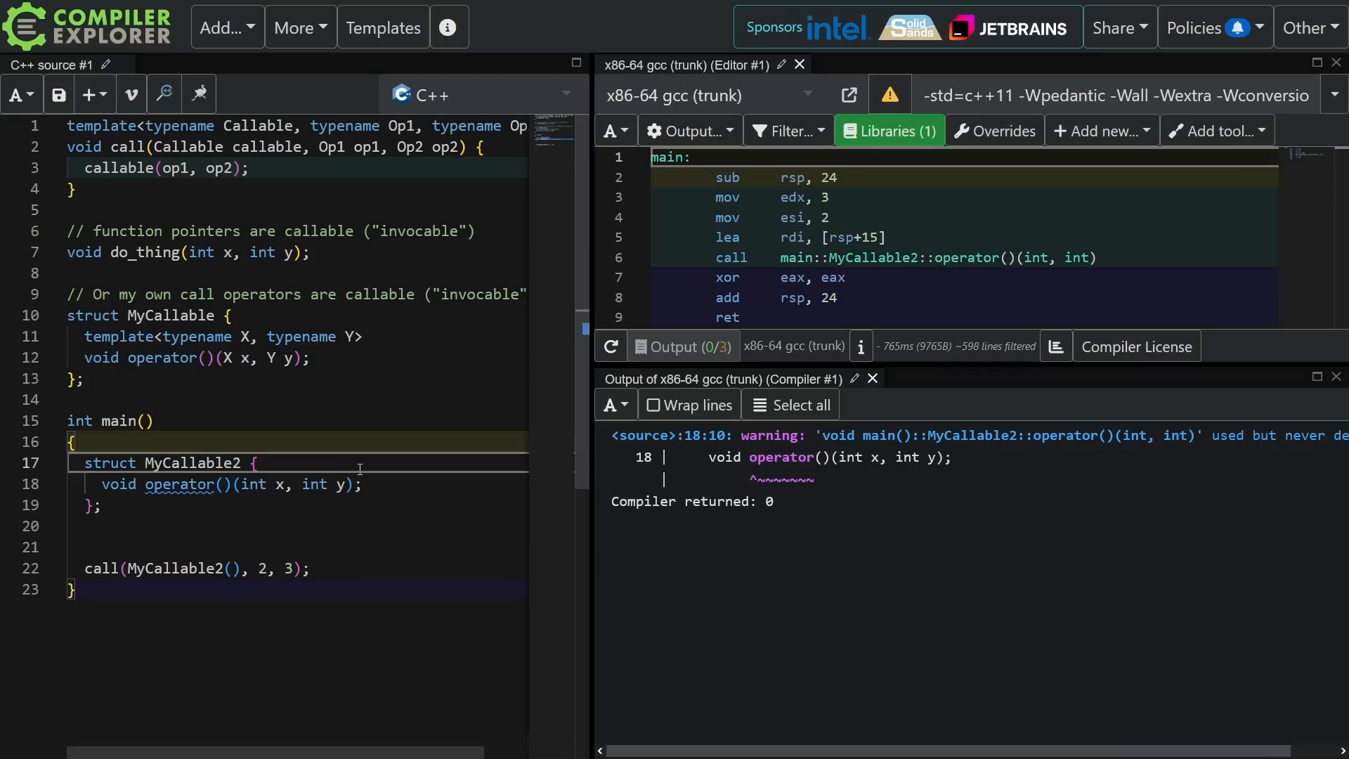
drag(83, 462, 103, 504)
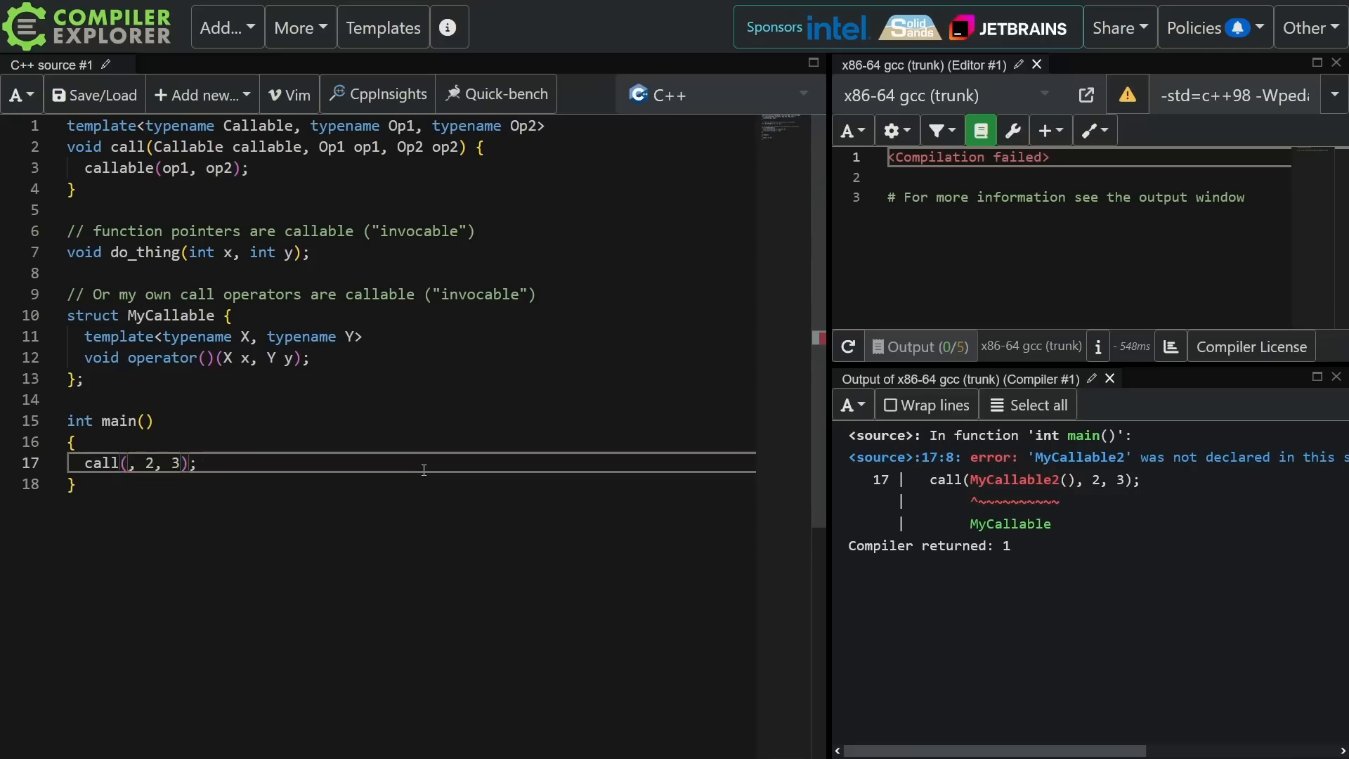
Pass the lambda [](int x, int y){ return x + y; } to call() and start changing its return type to auto.
text([](int x,)
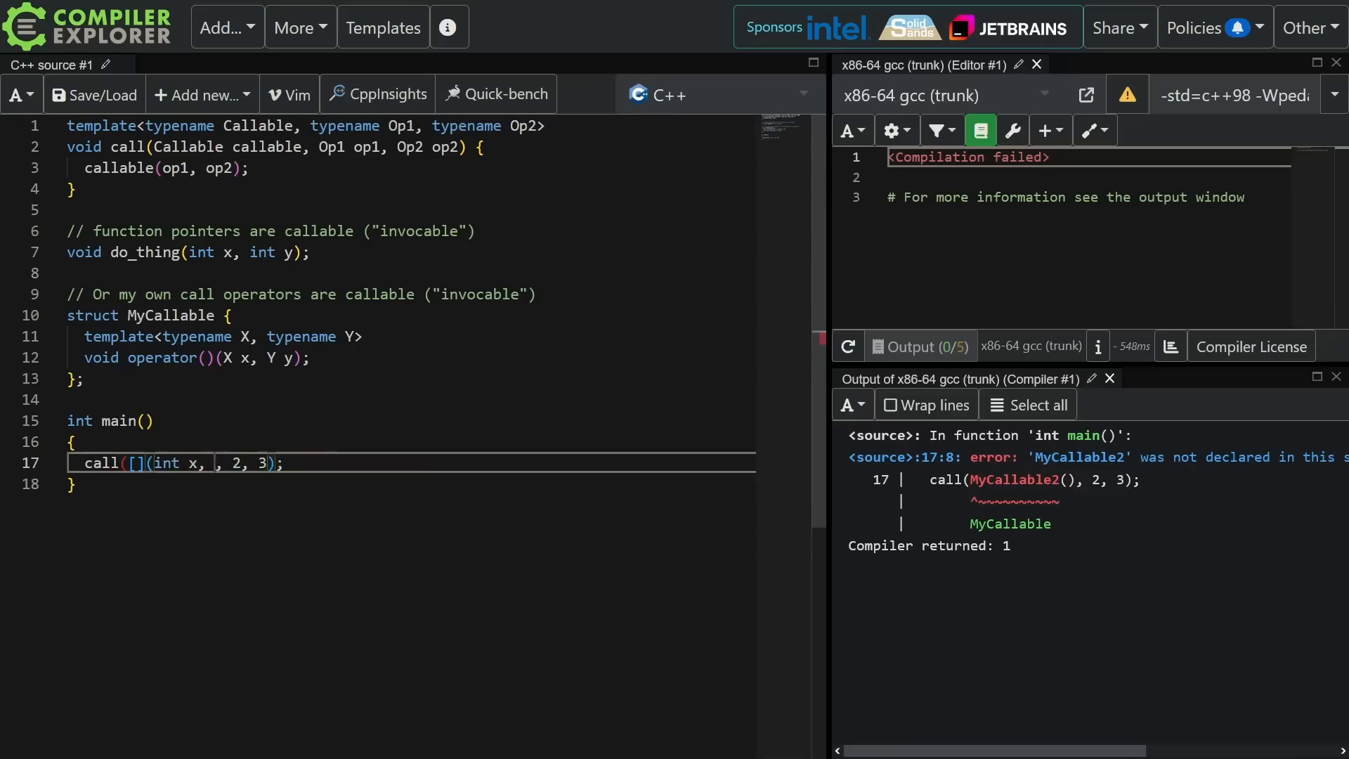
text(int y){)
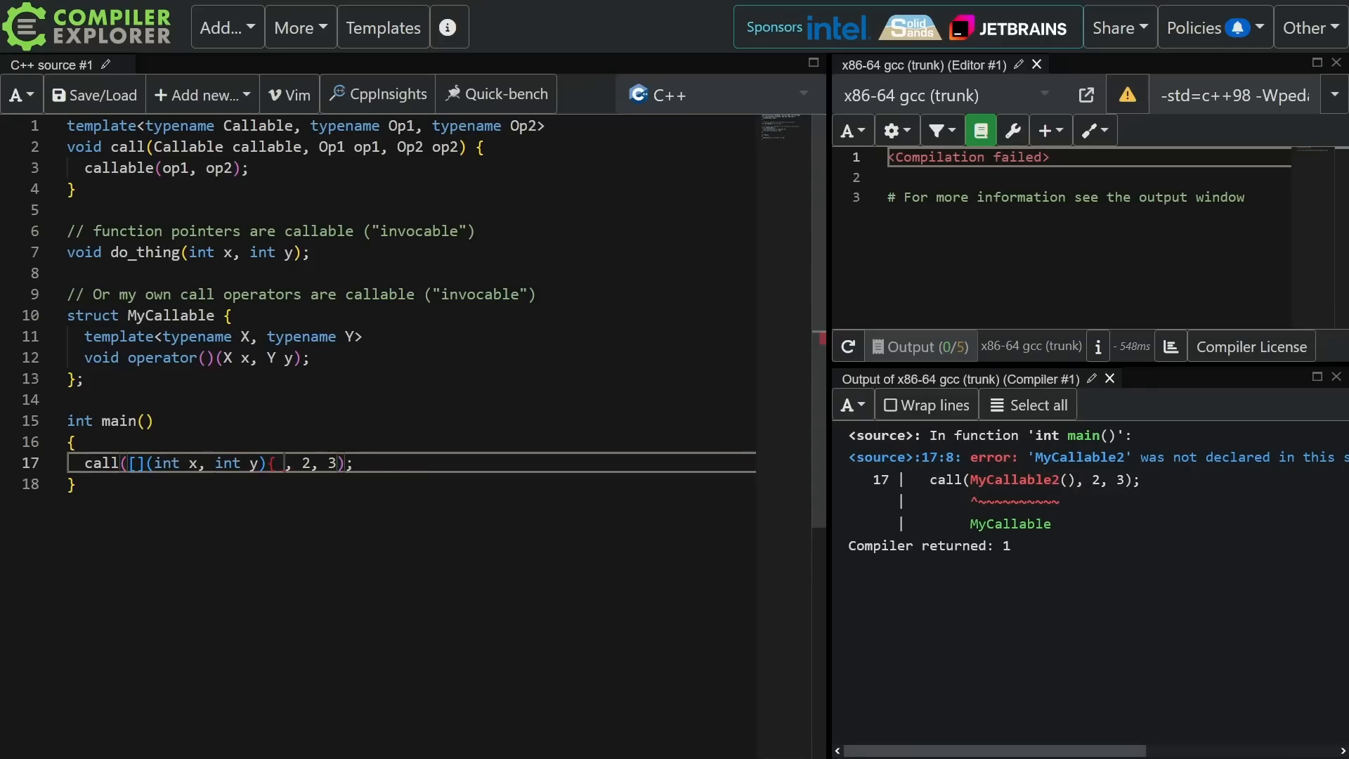
text(return x + y;)
click(1237, 94)
text(11)
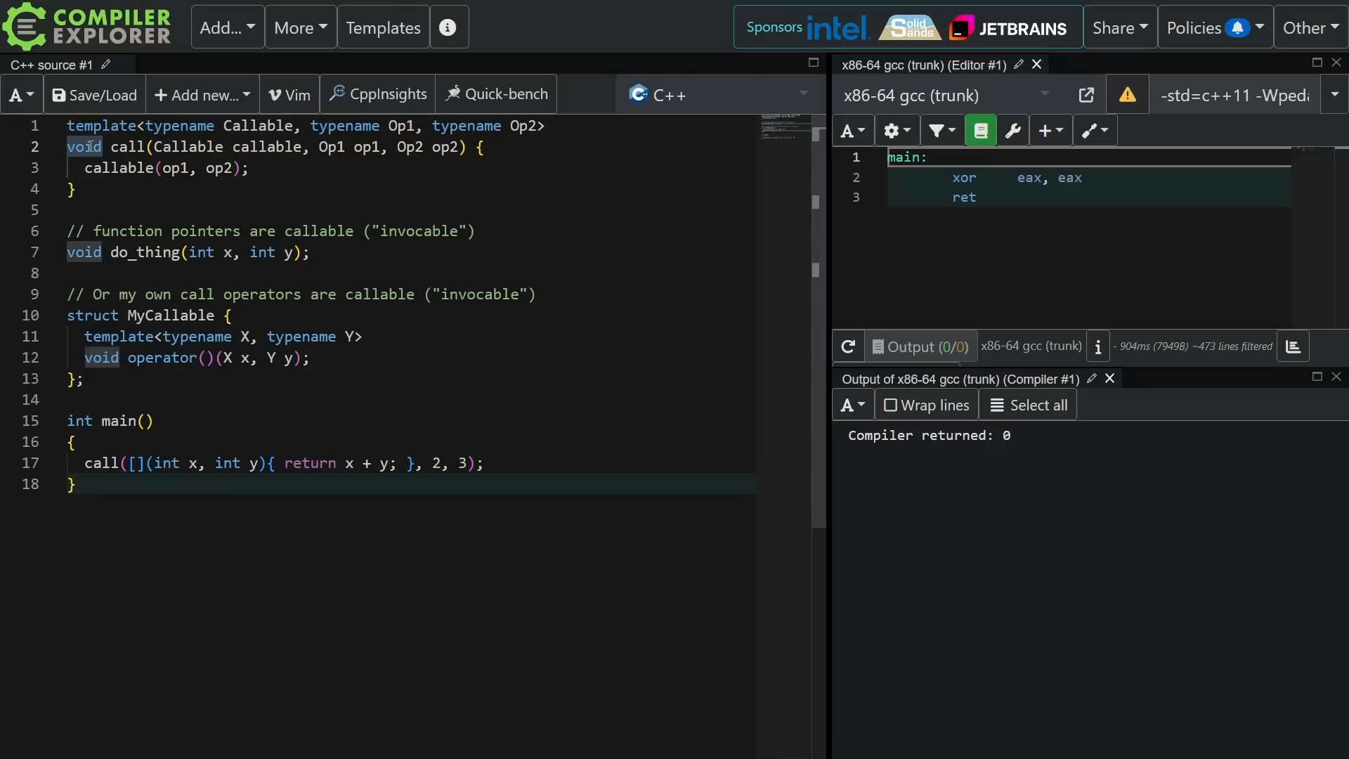
text(auto)
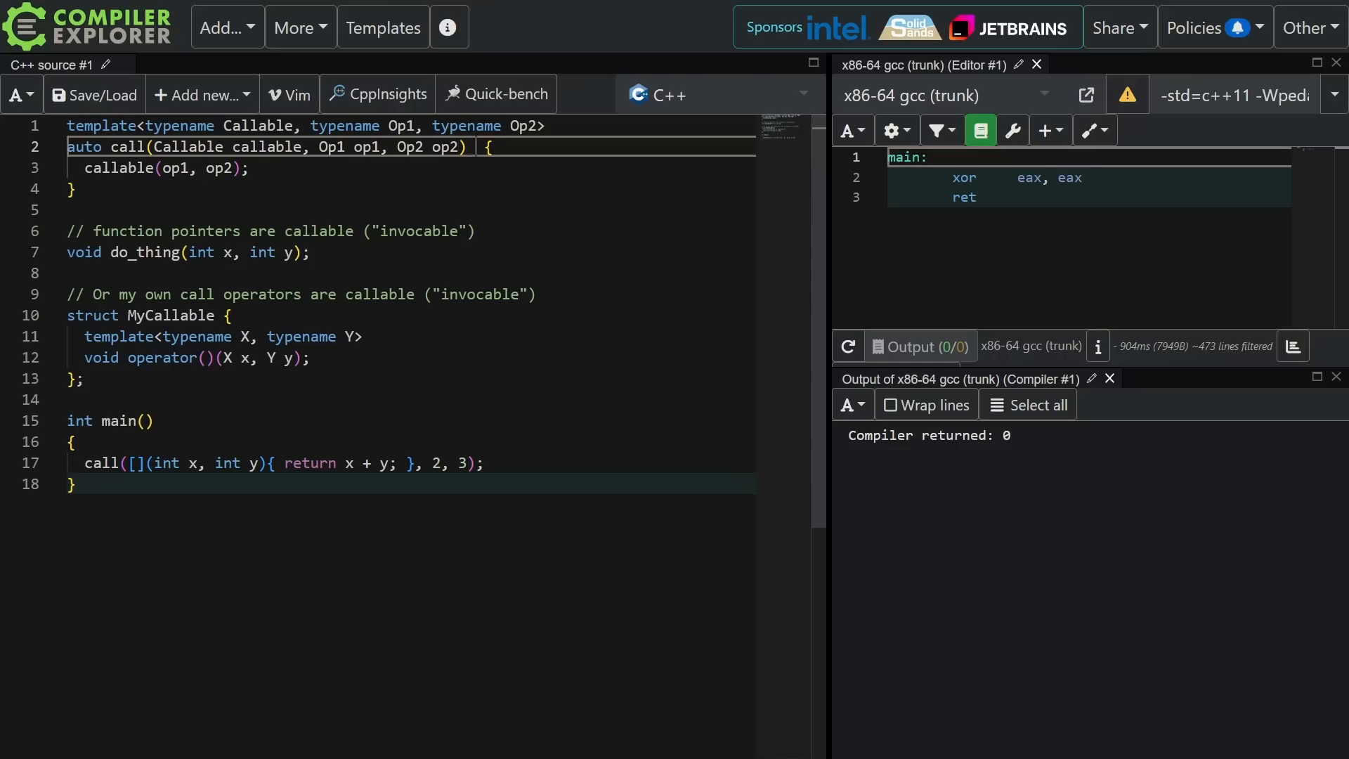
Return callable(op1, op2) from call() with trailing -> decltype(callable(op1, op2)).
text(return)
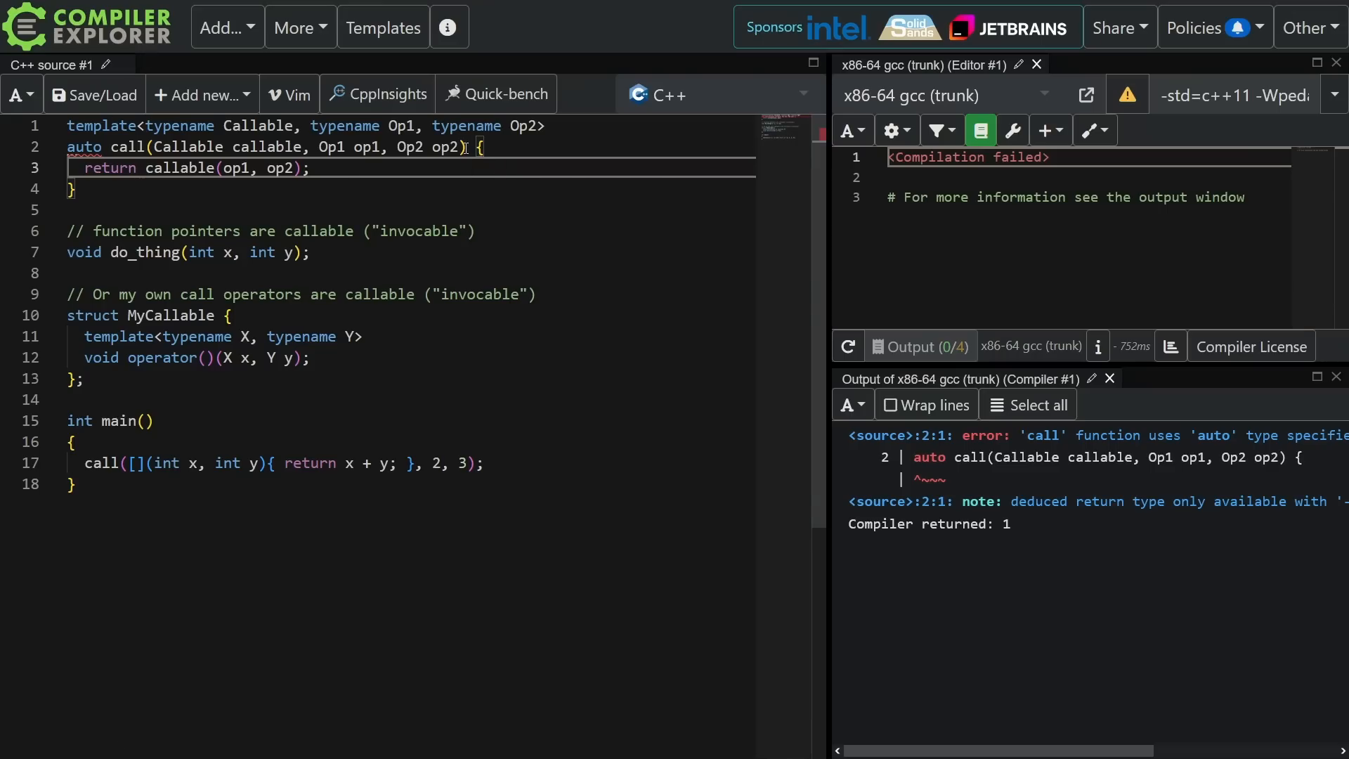
text(-> decltype()
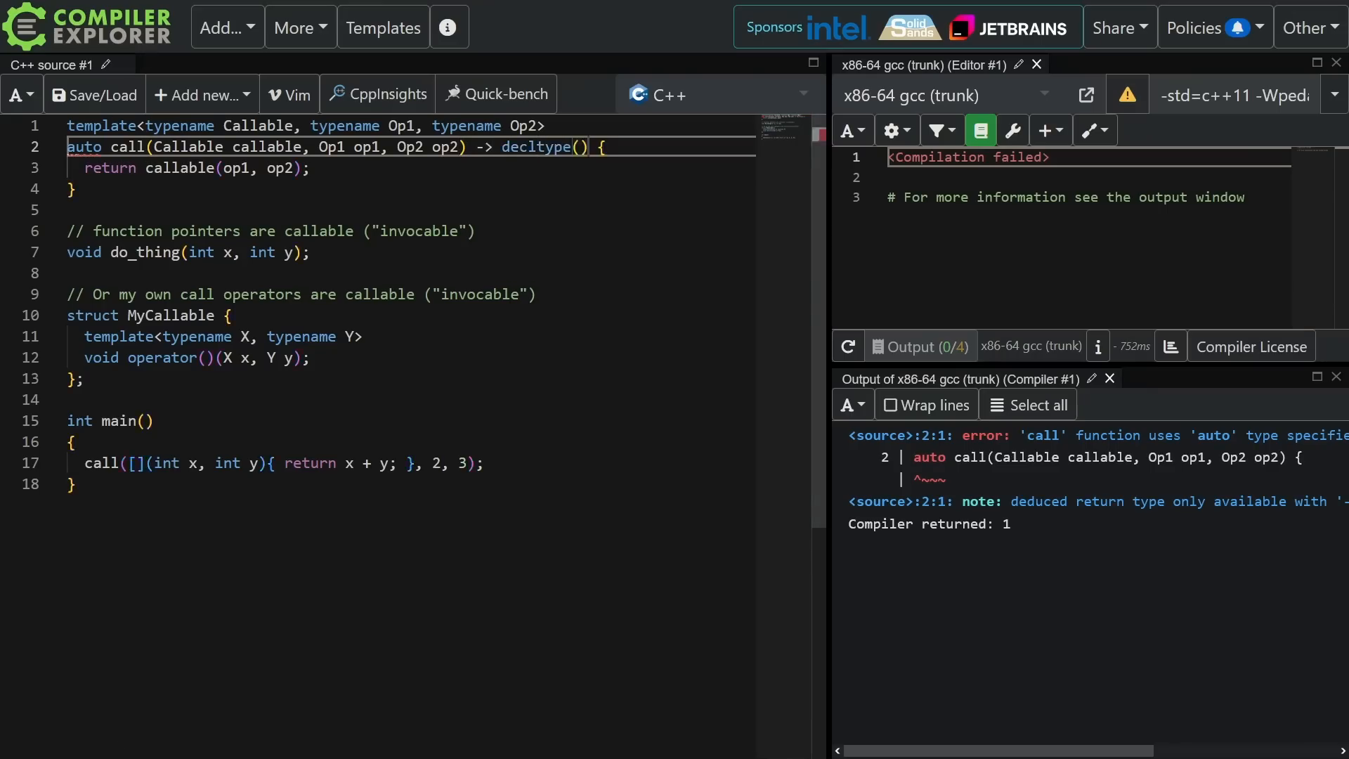
text(callable(op1, op2)
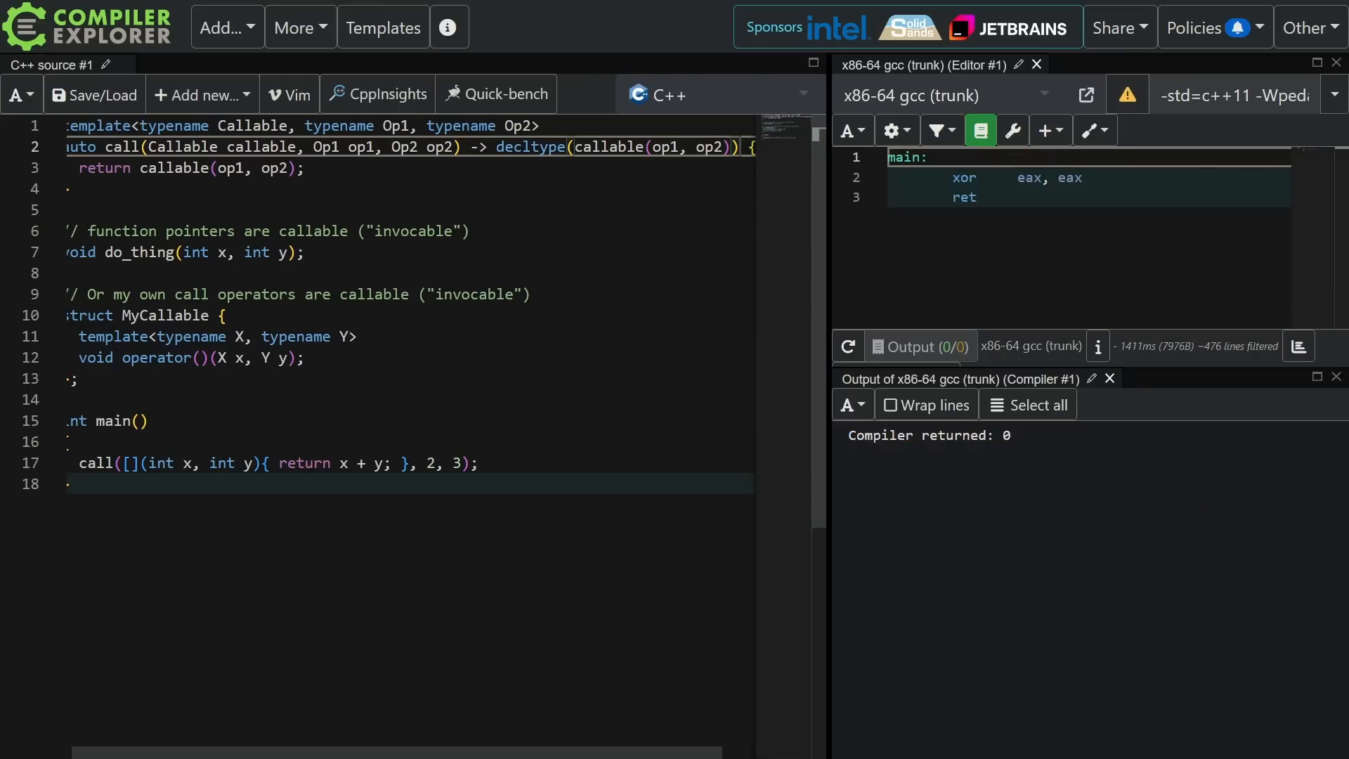
click(1244, 95)
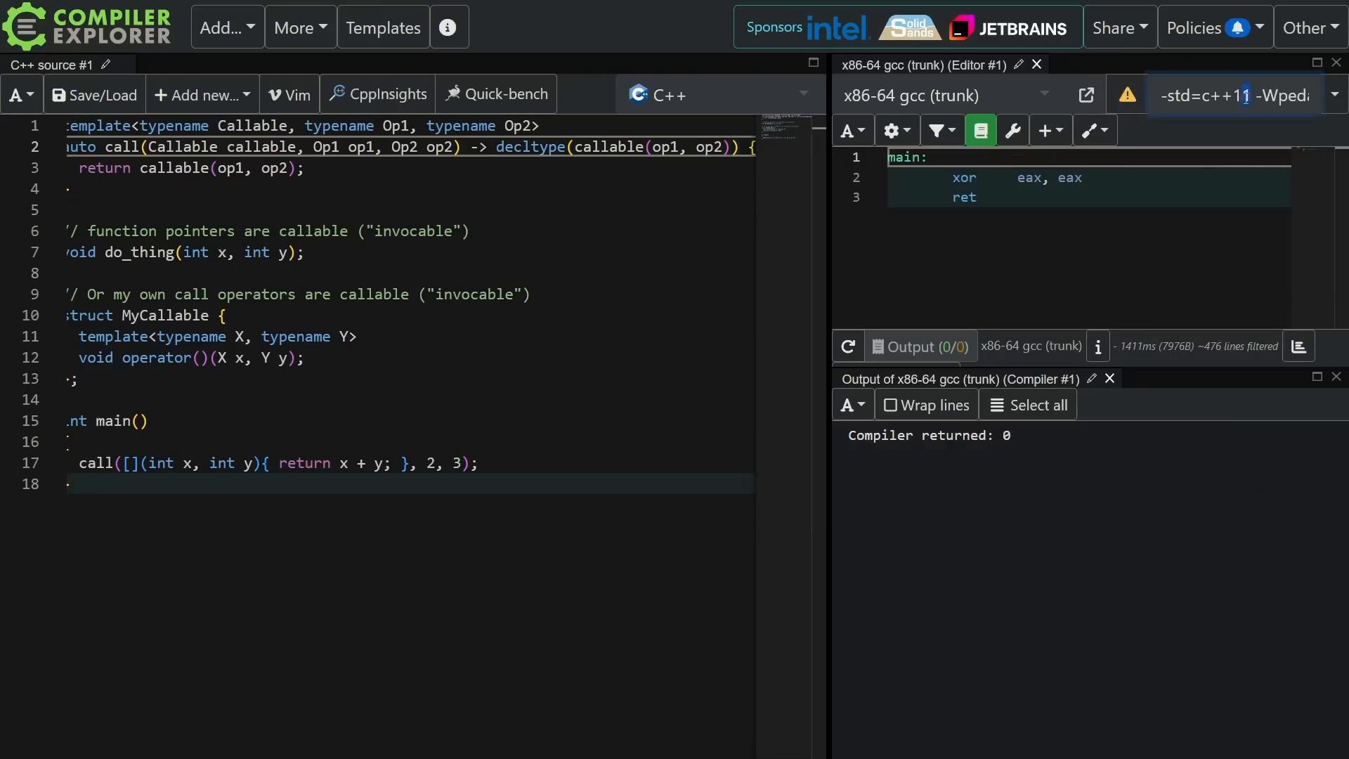